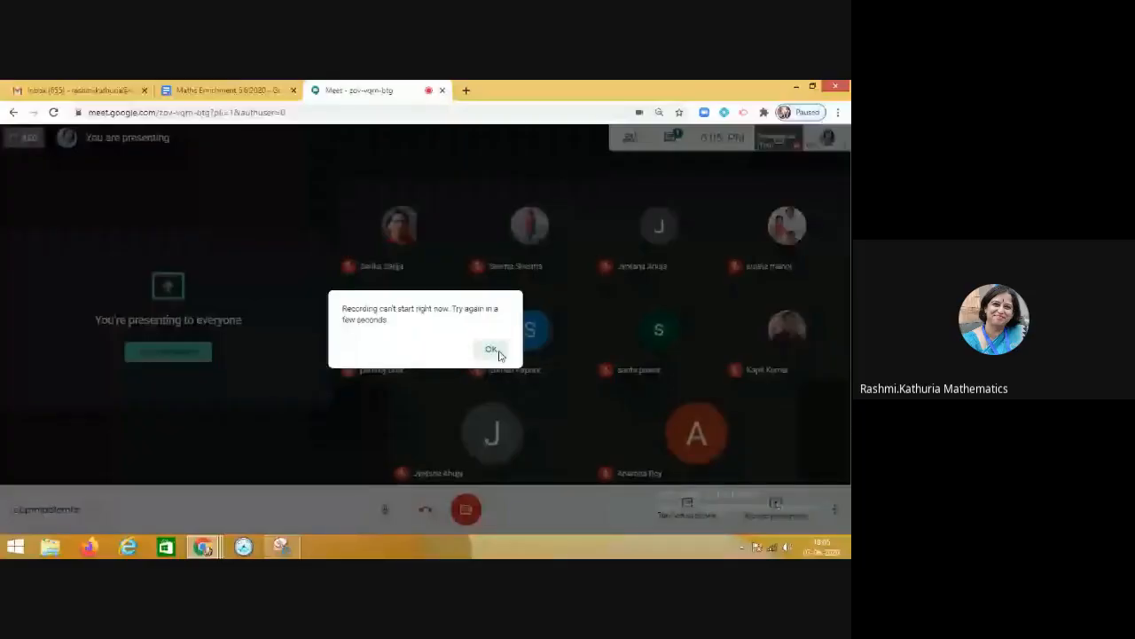
# Dismiss the recording error and centre the lesson title banner window over the call
pyautogui.click(491, 349)
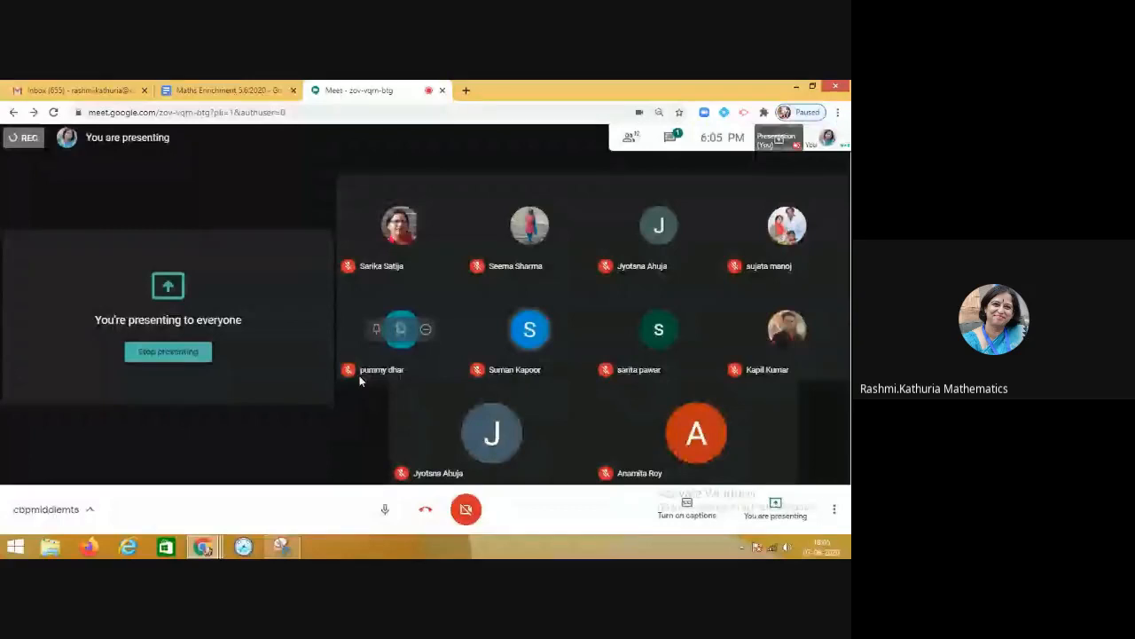
pyautogui.click(282, 545)
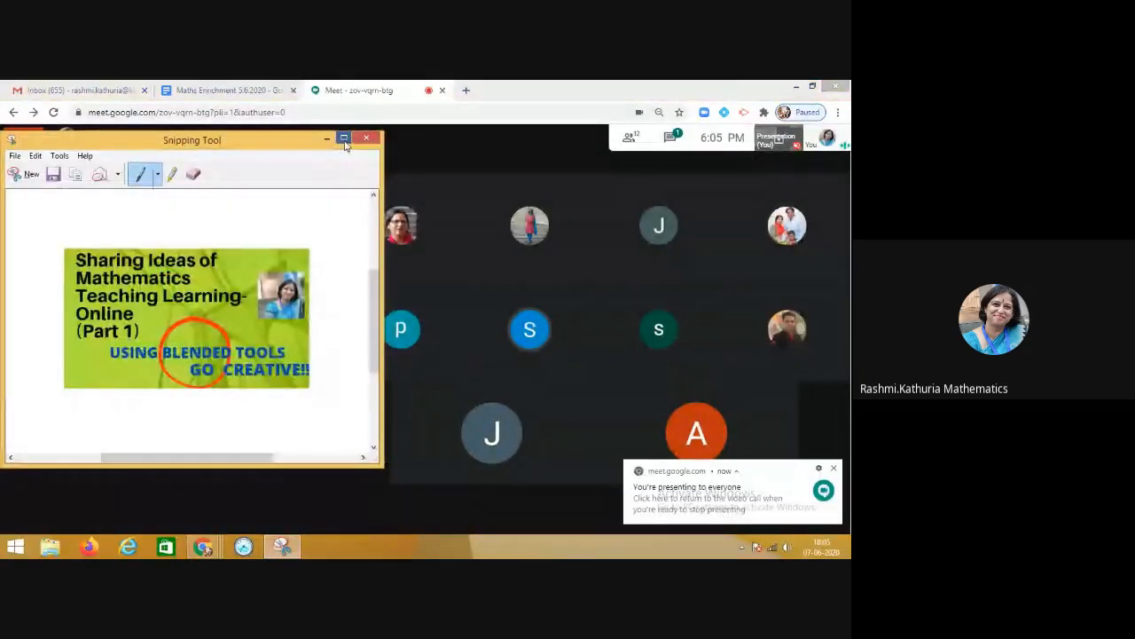
pyautogui.click(345, 138)
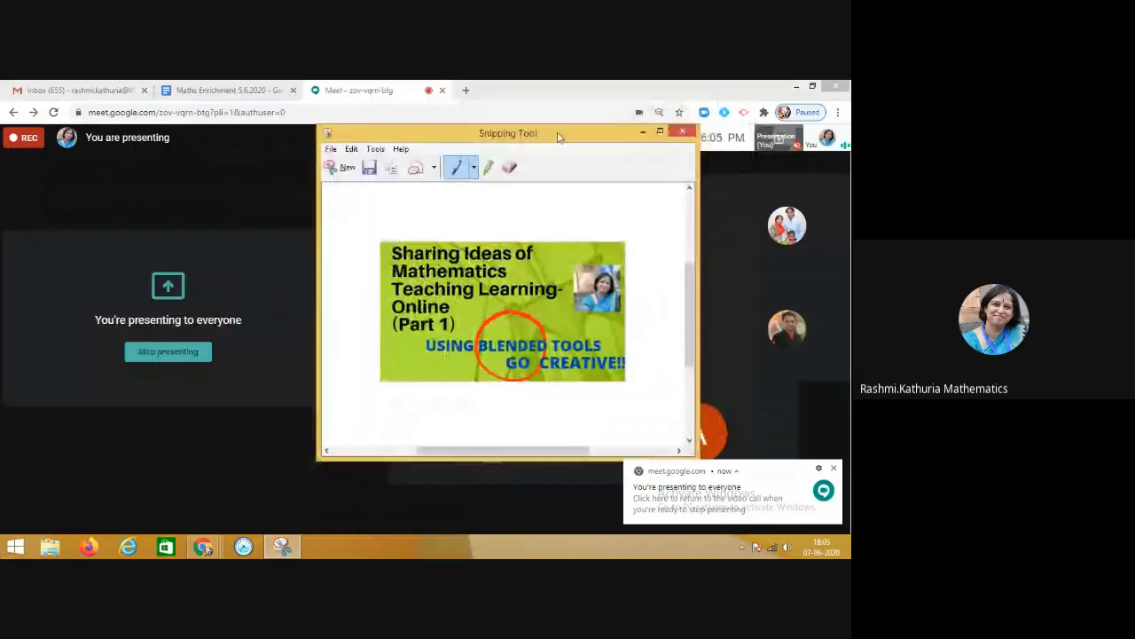
pyautogui.moveTo(508, 133); pyautogui.dragTo(494, 155)
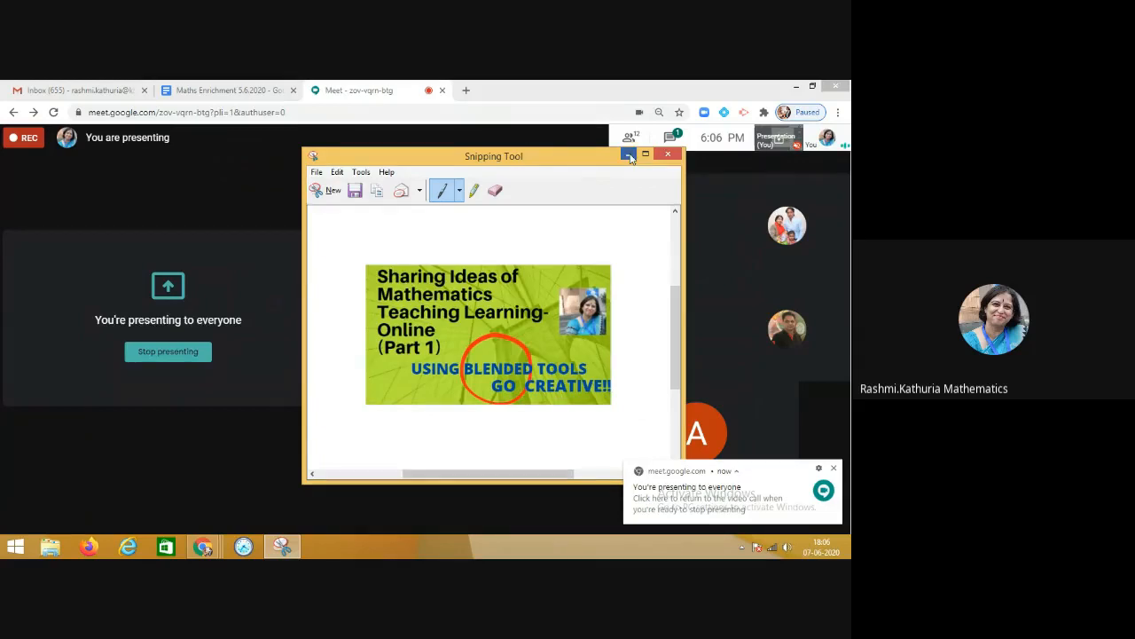
# Hide the banner and scroll the Maths Enrichment doc past its contents to Task 1
pyautogui.click(226, 89)
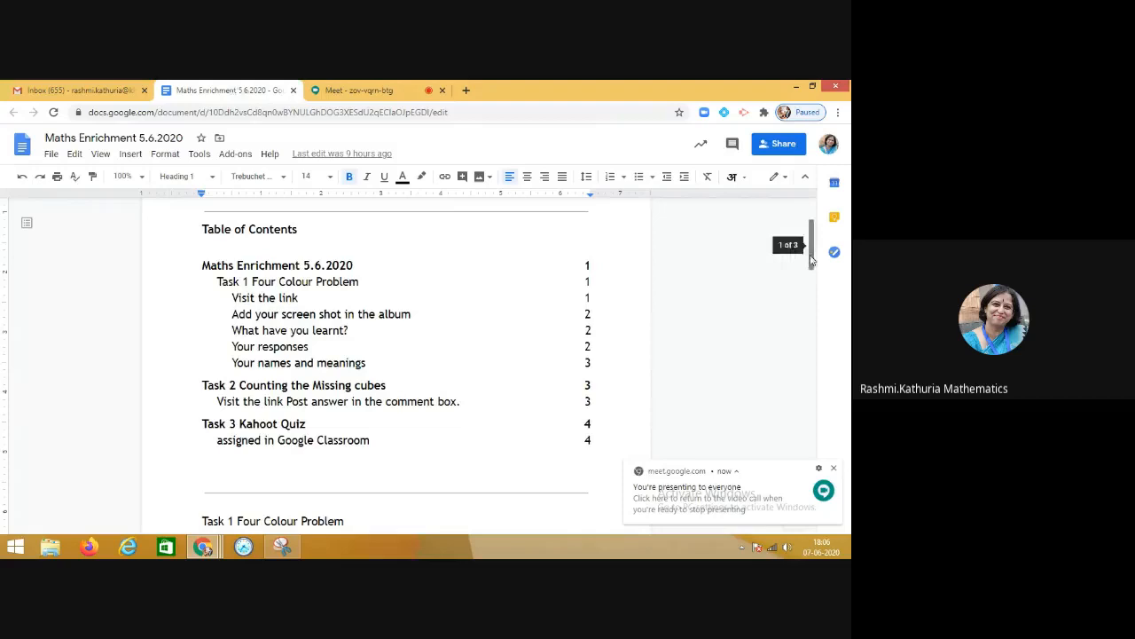
pyautogui.scroll(-3)
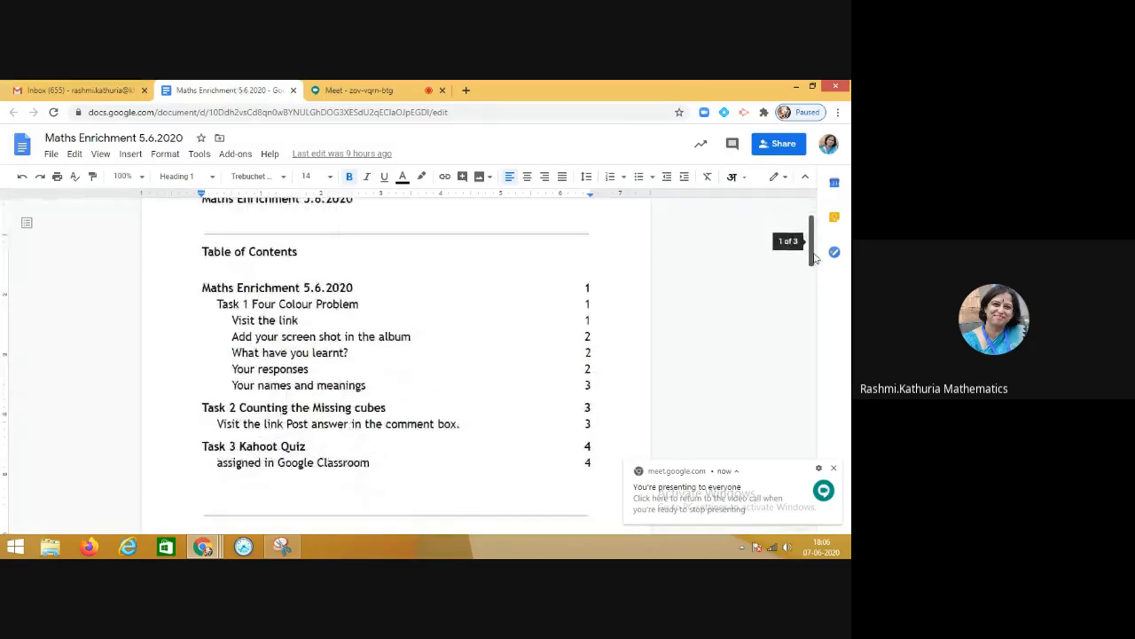
pyautogui.scroll(-3)
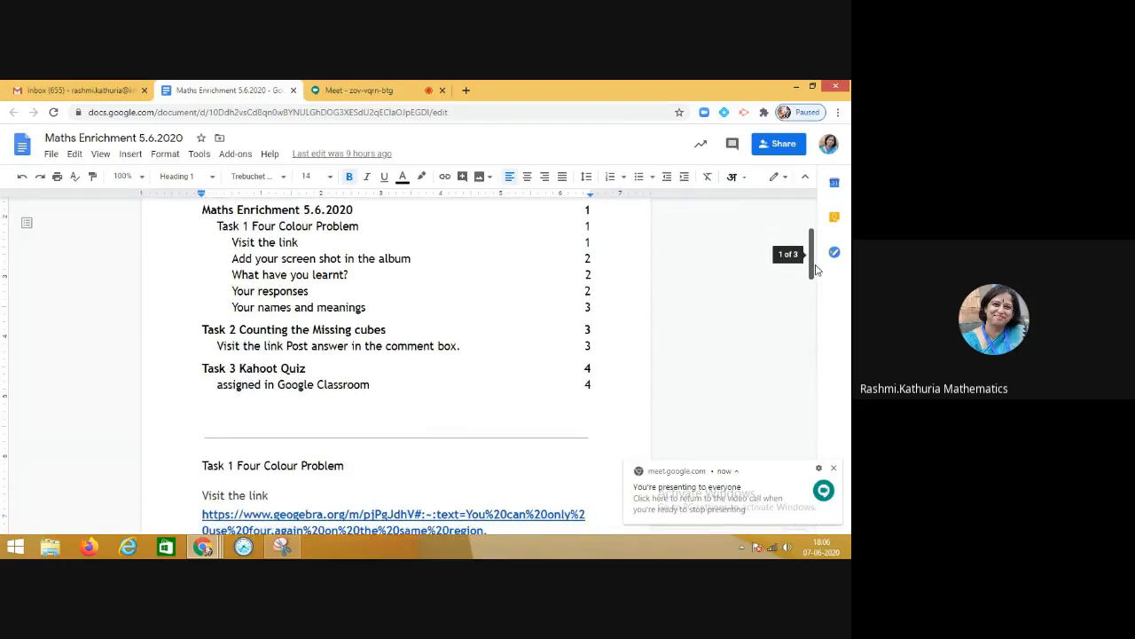
pyautogui.scroll(-3)
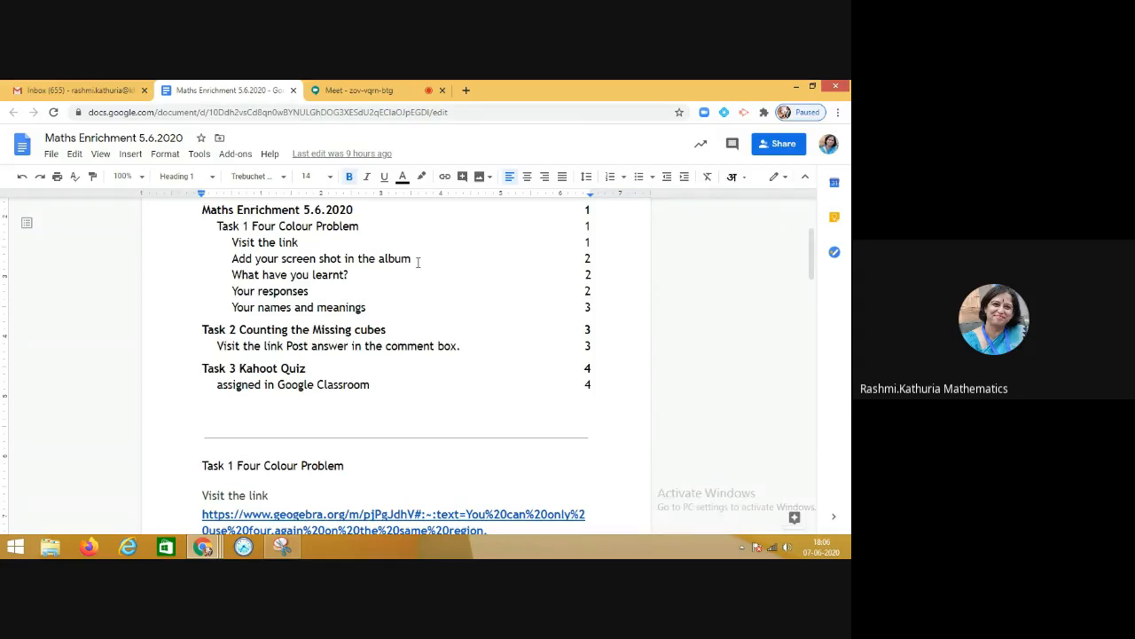
pyautogui.moveTo(493, 258)
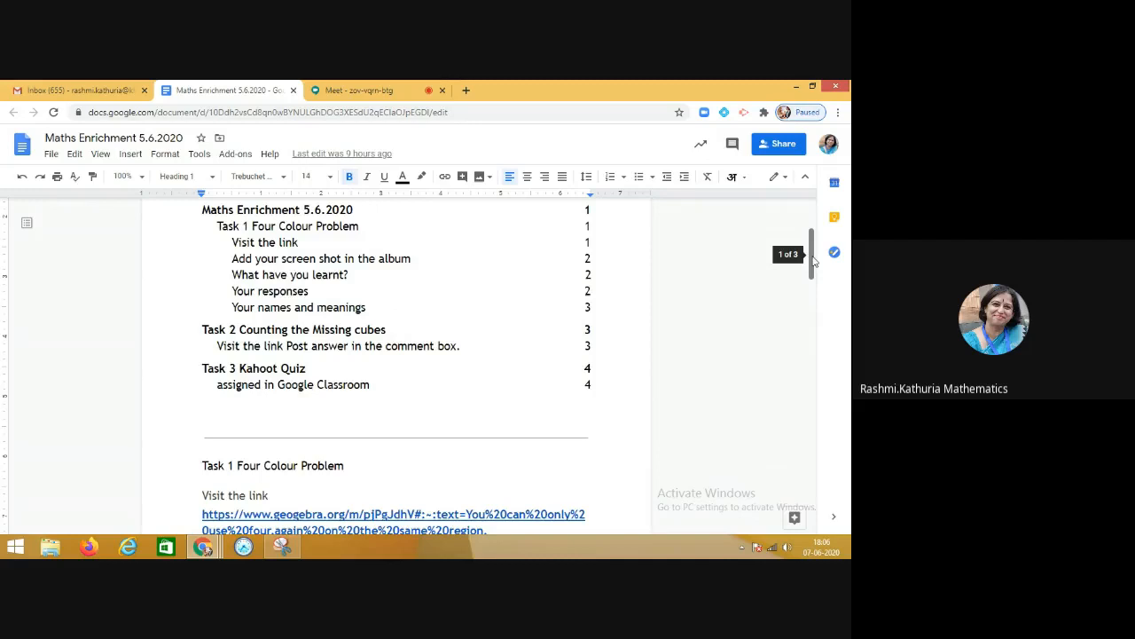
pyautogui.scroll(-3)
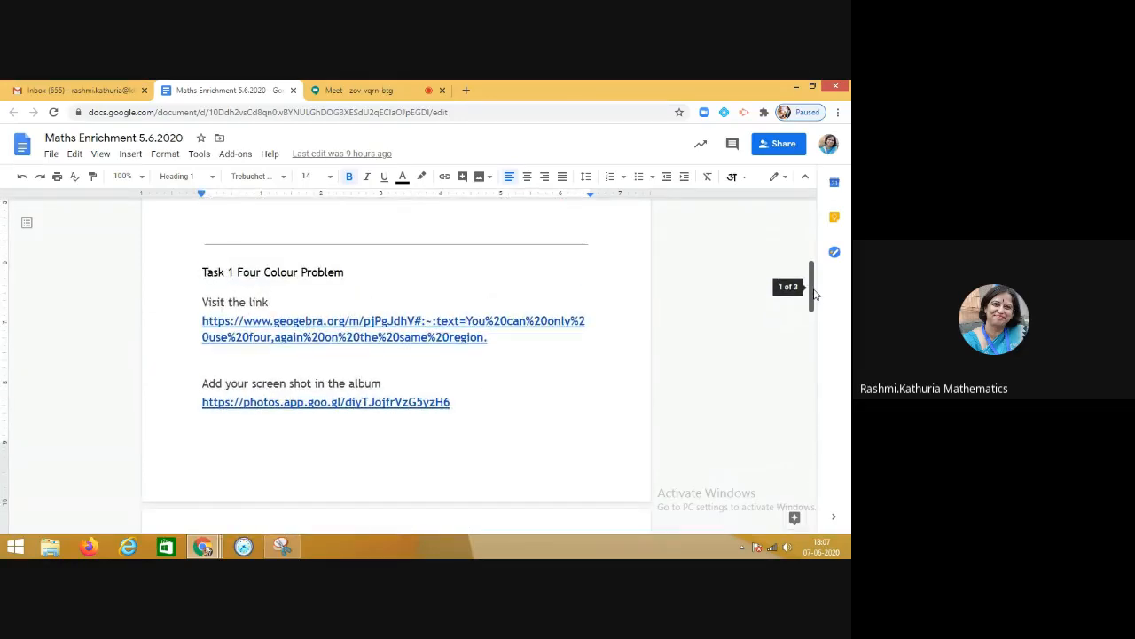
pyautogui.scroll(-3)
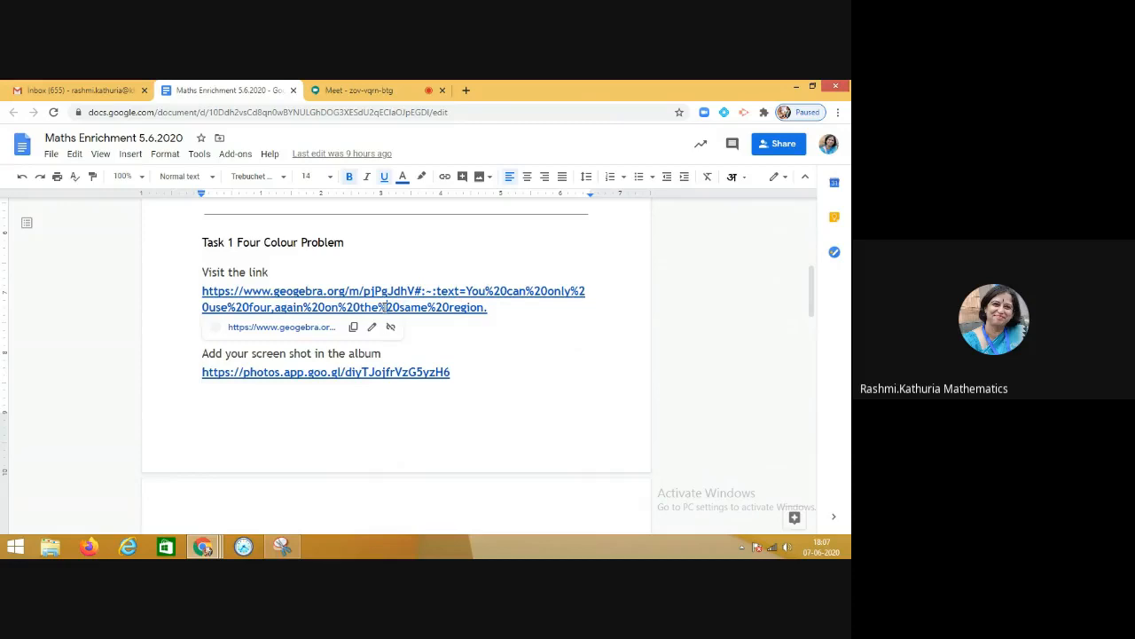
# Follow the geogebra.org link and scroll down to the uncoloured 13-region map applet
pyautogui.click(393, 291)
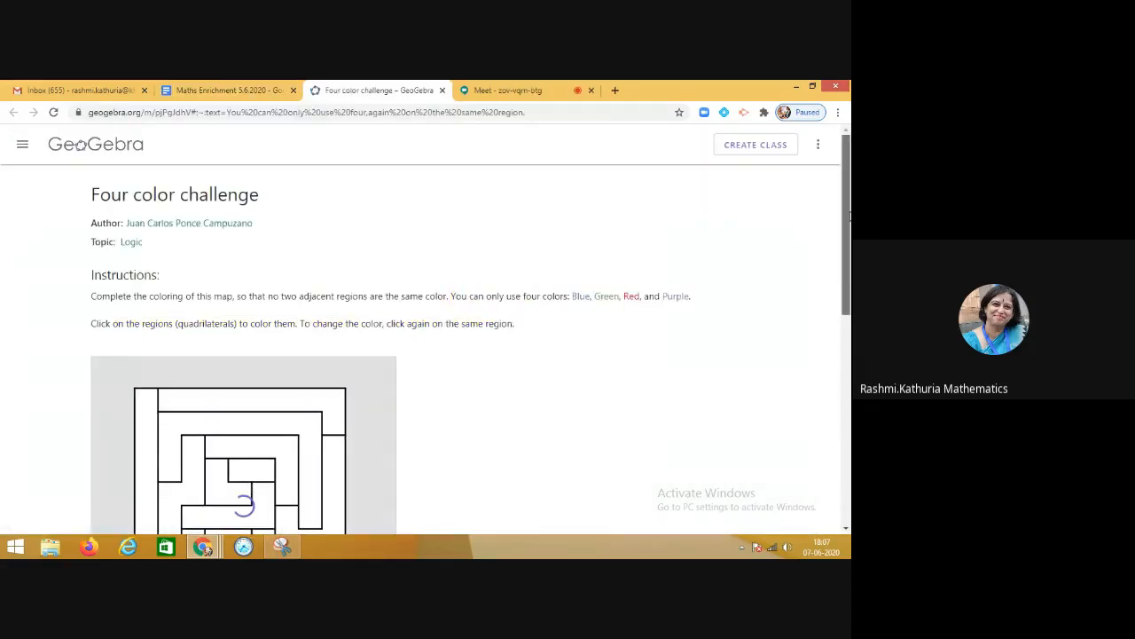
pyautogui.scroll(-3)
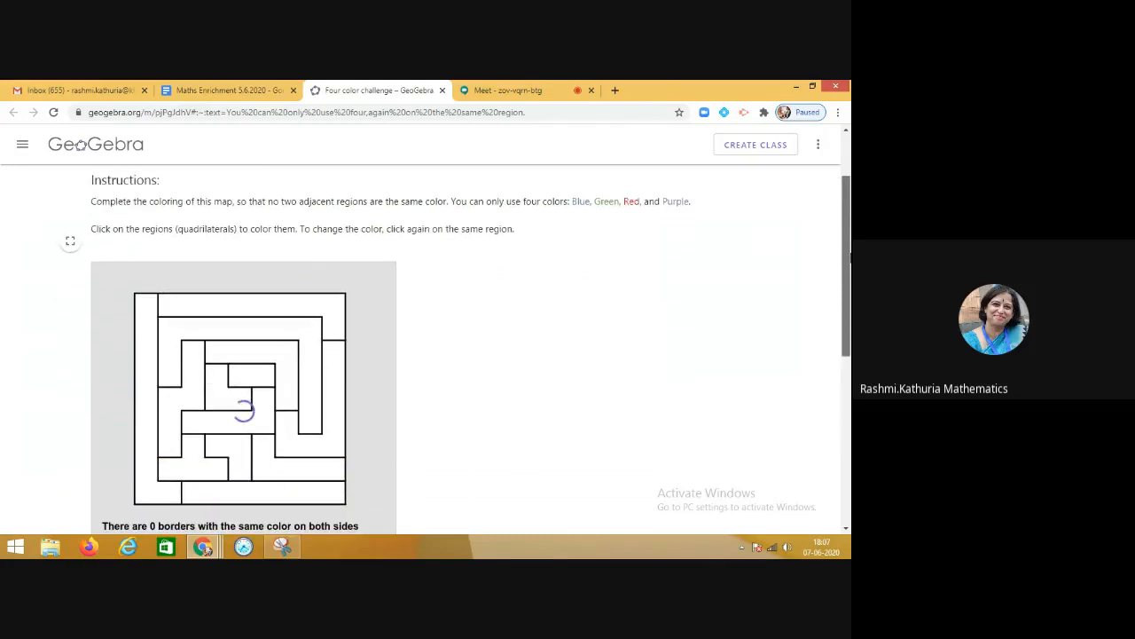
pyautogui.scroll(-3)
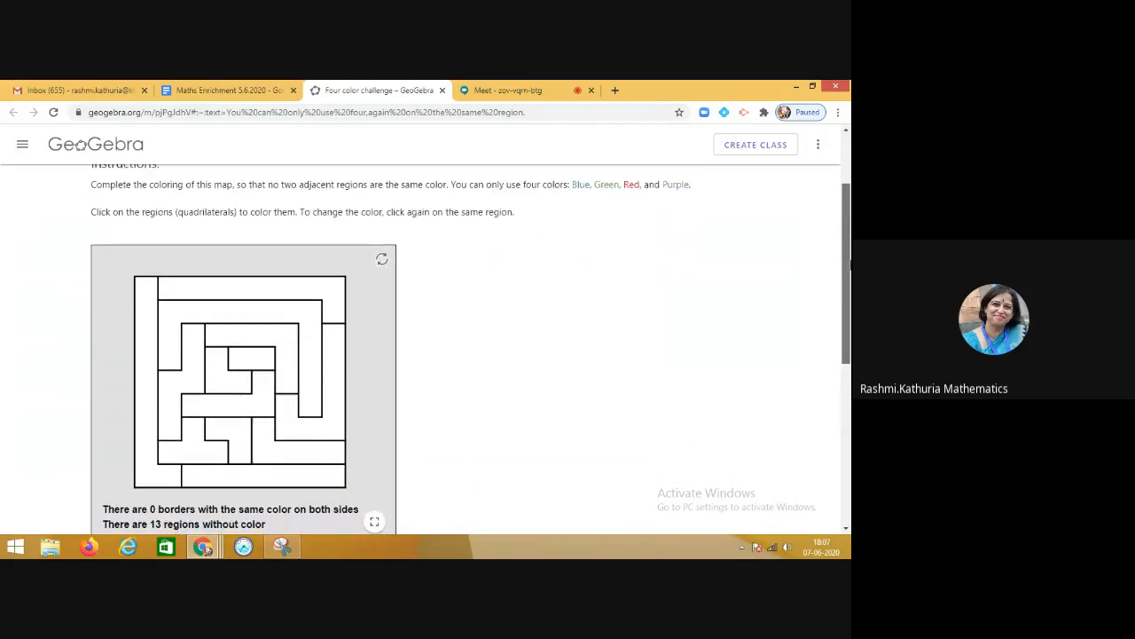
pyautogui.scroll(-3)
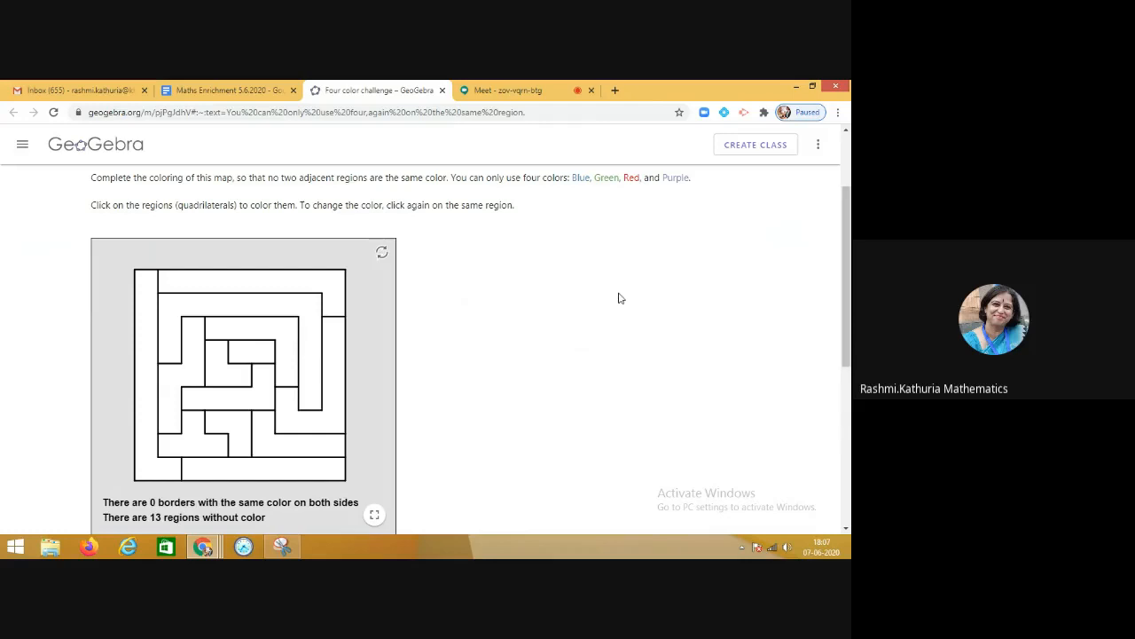
pyautogui.moveTo(581, 195)
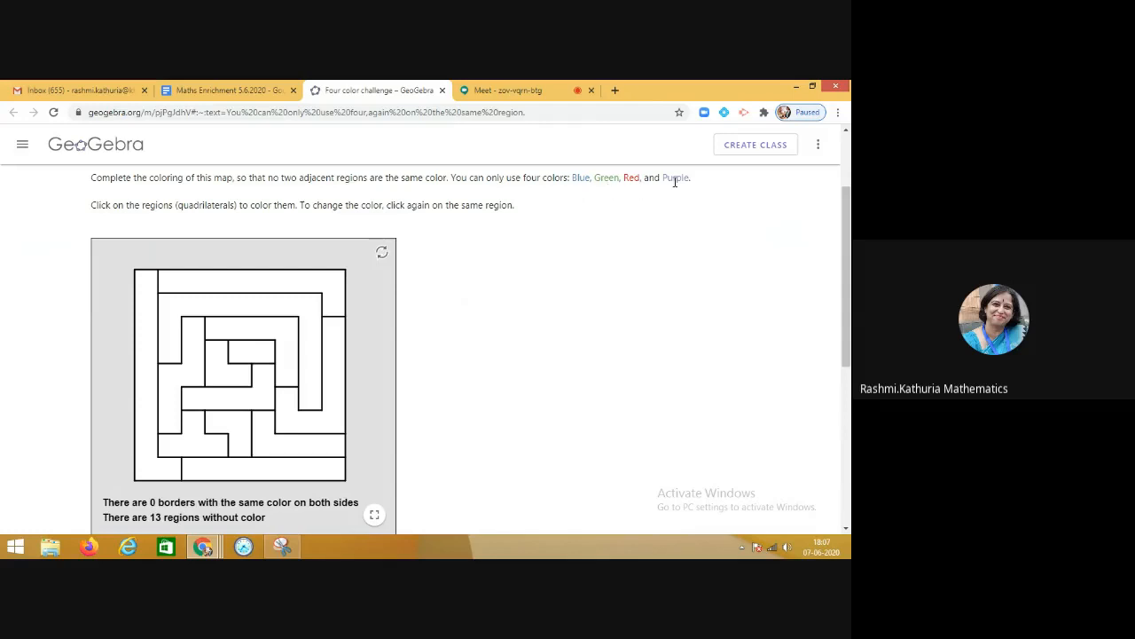
pyautogui.moveTo(189, 363)
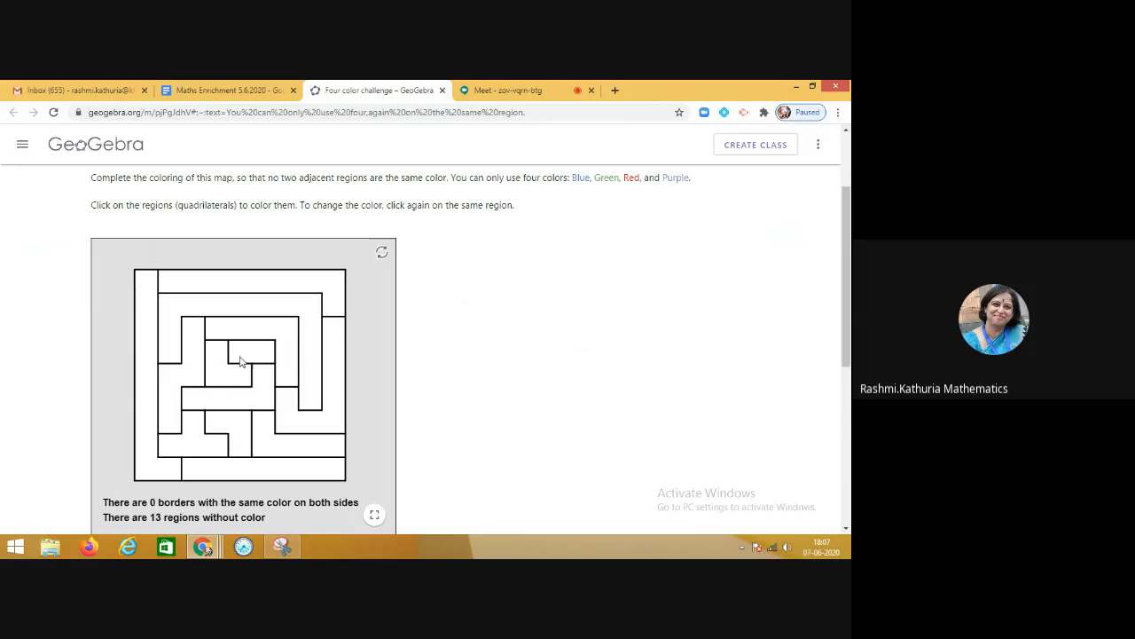
pyautogui.moveTo(269, 335)
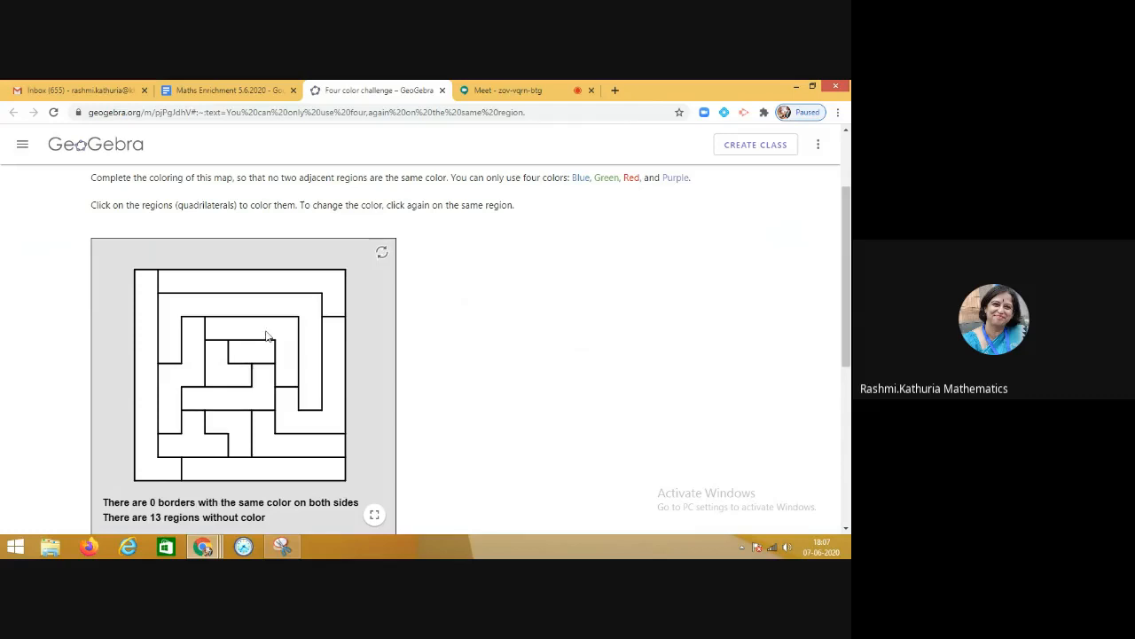
# Cycle the inner L-shaped region through blue, green and red until it is purple
pyautogui.click(266, 337)
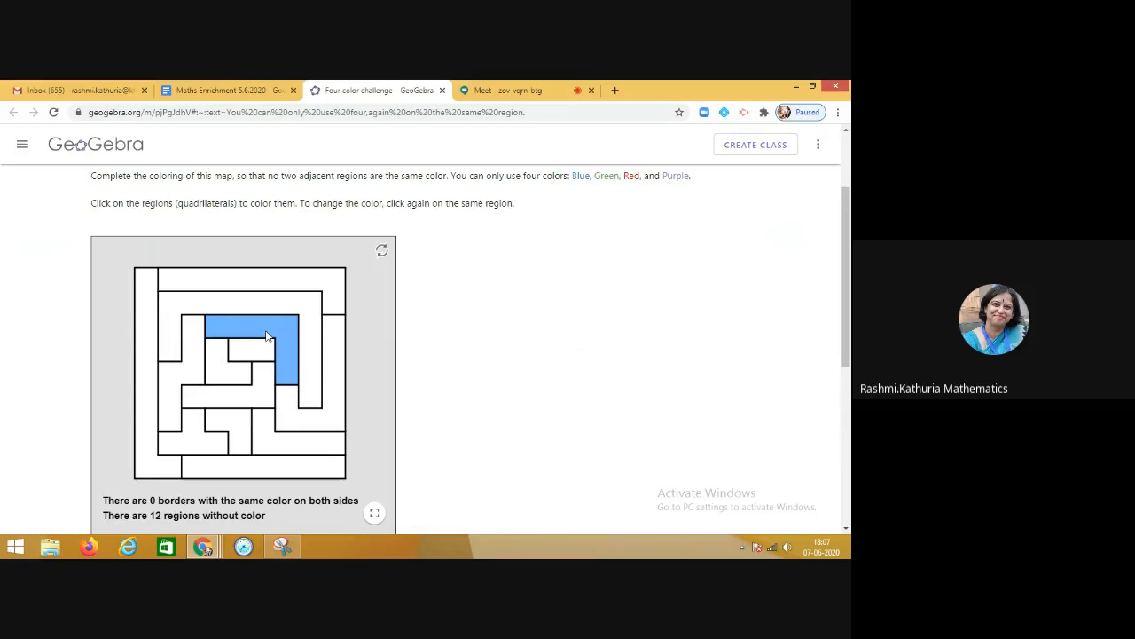
pyautogui.click(266, 335)
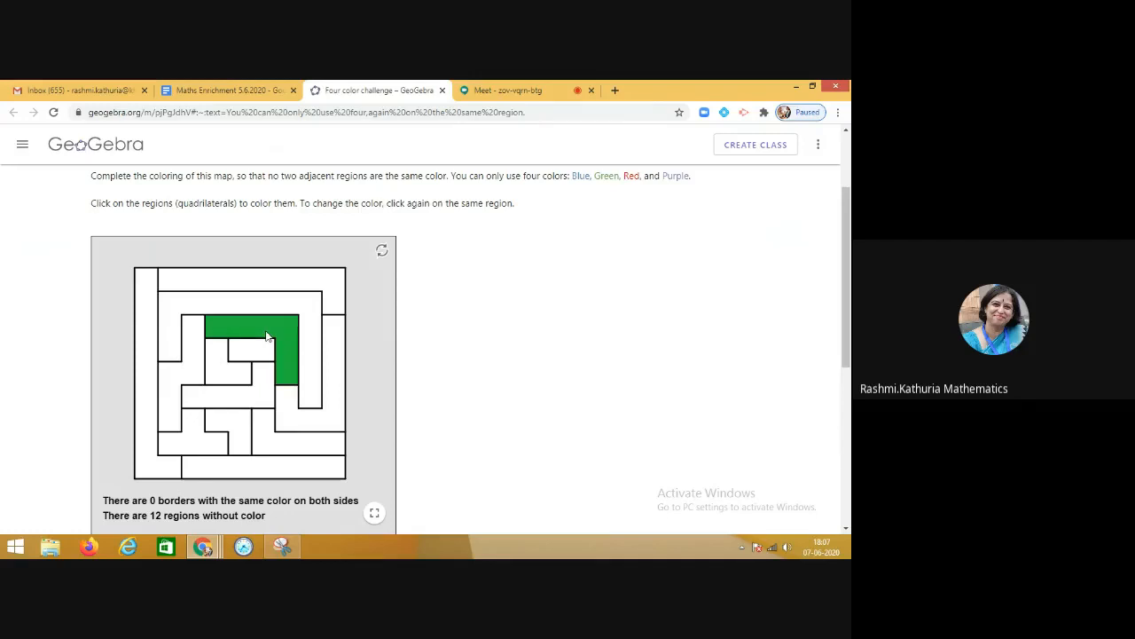
pyautogui.click(266, 337)
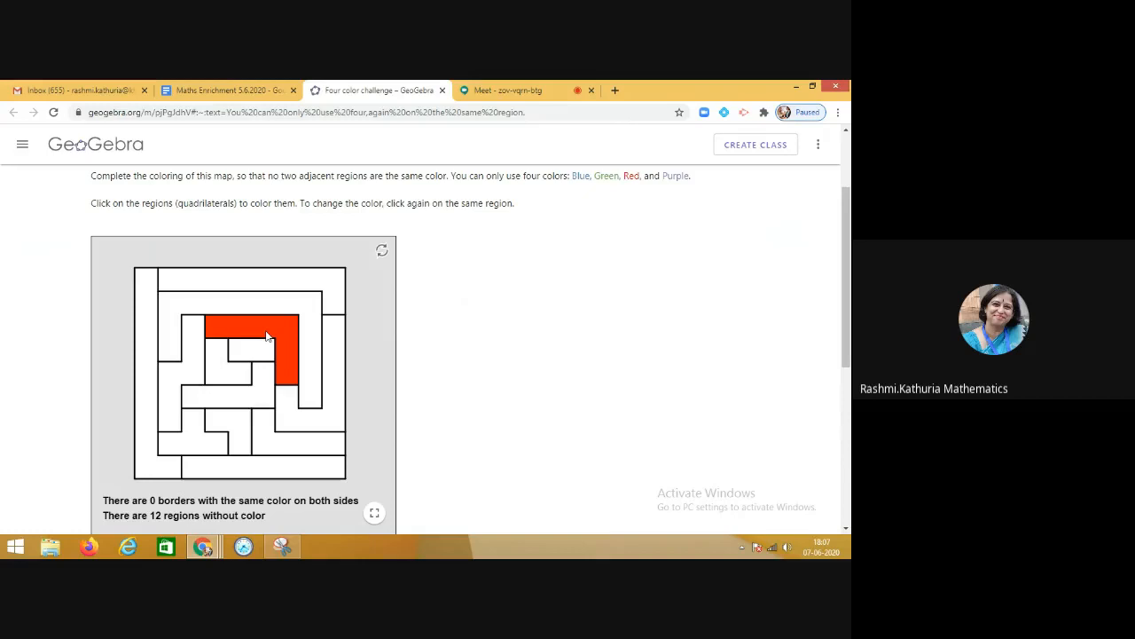
pyautogui.click(266, 337)
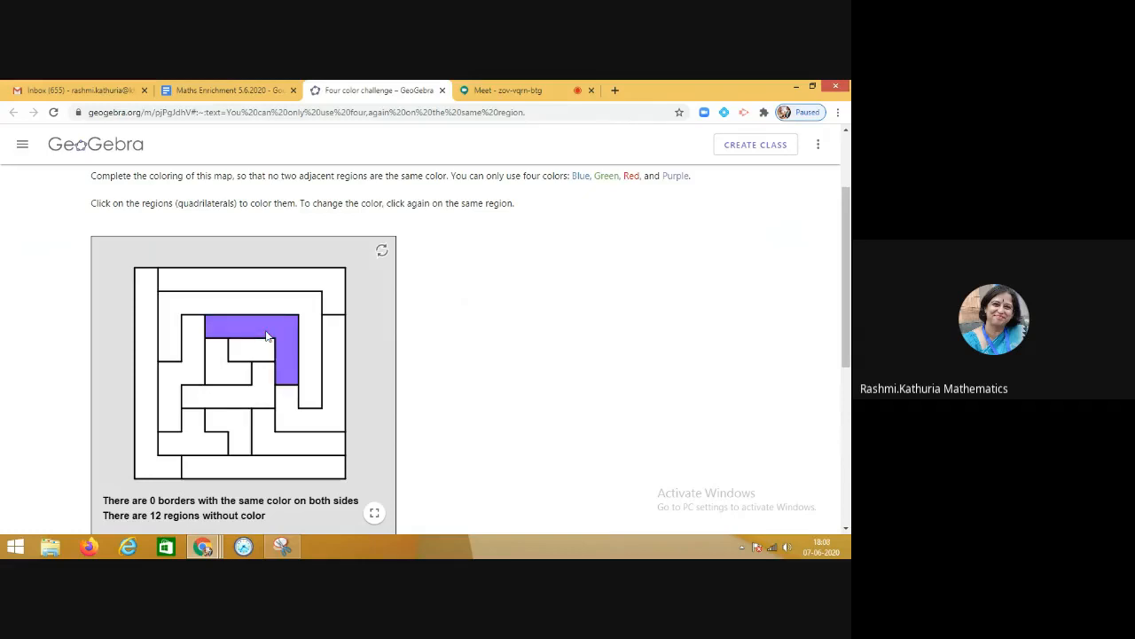
pyautogui.moveTo(282, 336)
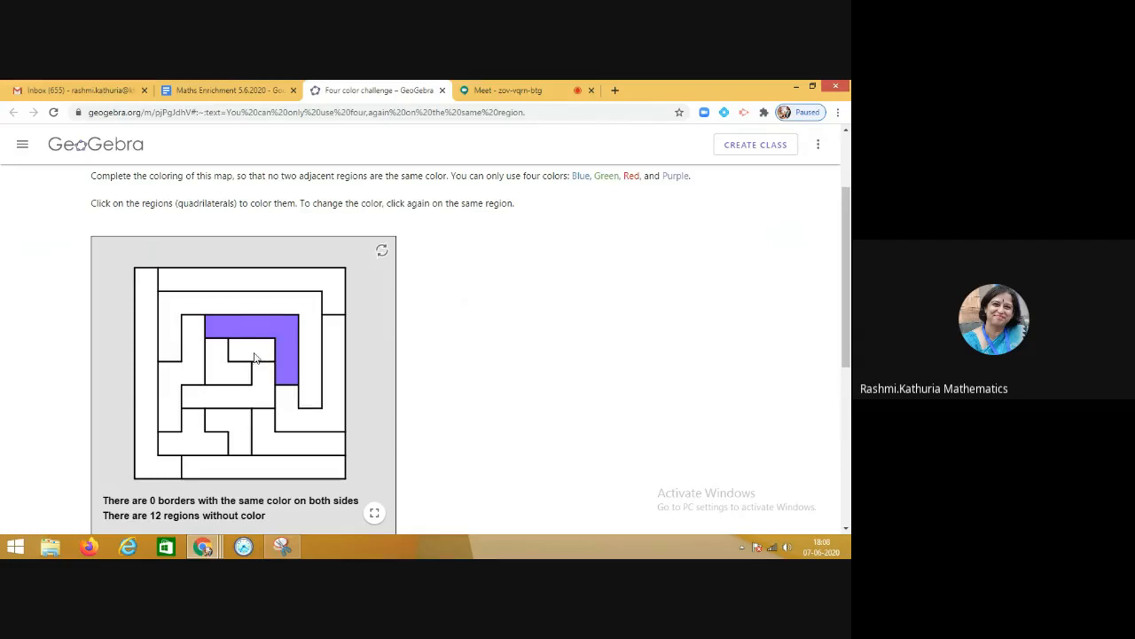
# Colour the pieces inside the purple region blue, green and red, and the upper wrapping region green
pyautogui.click(251, 349)
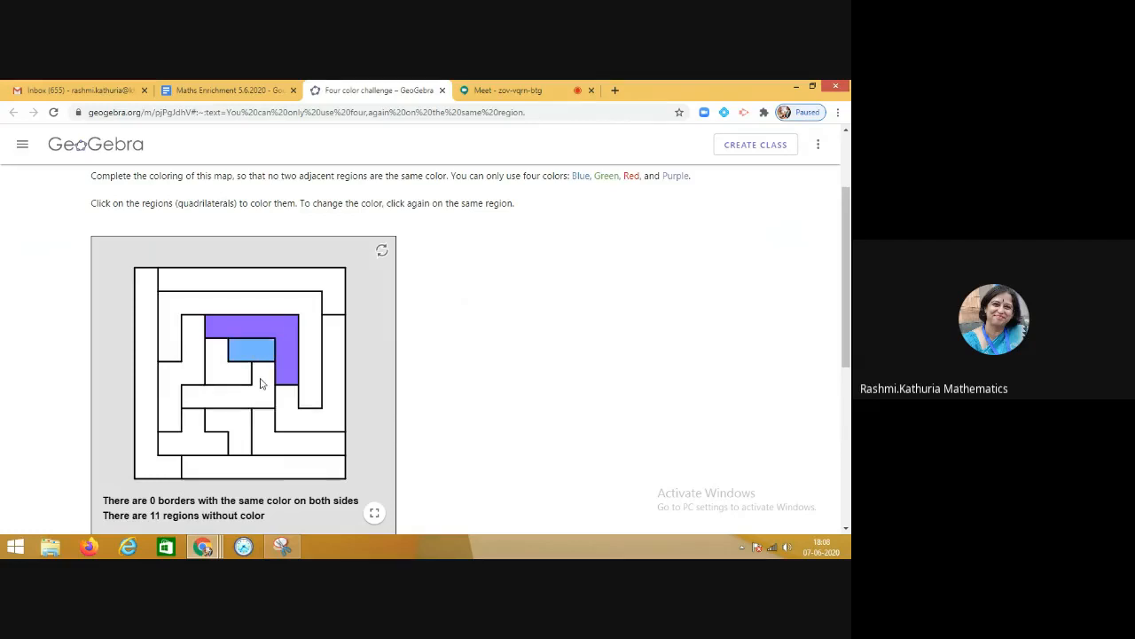
pyautogui.click(226, 390)
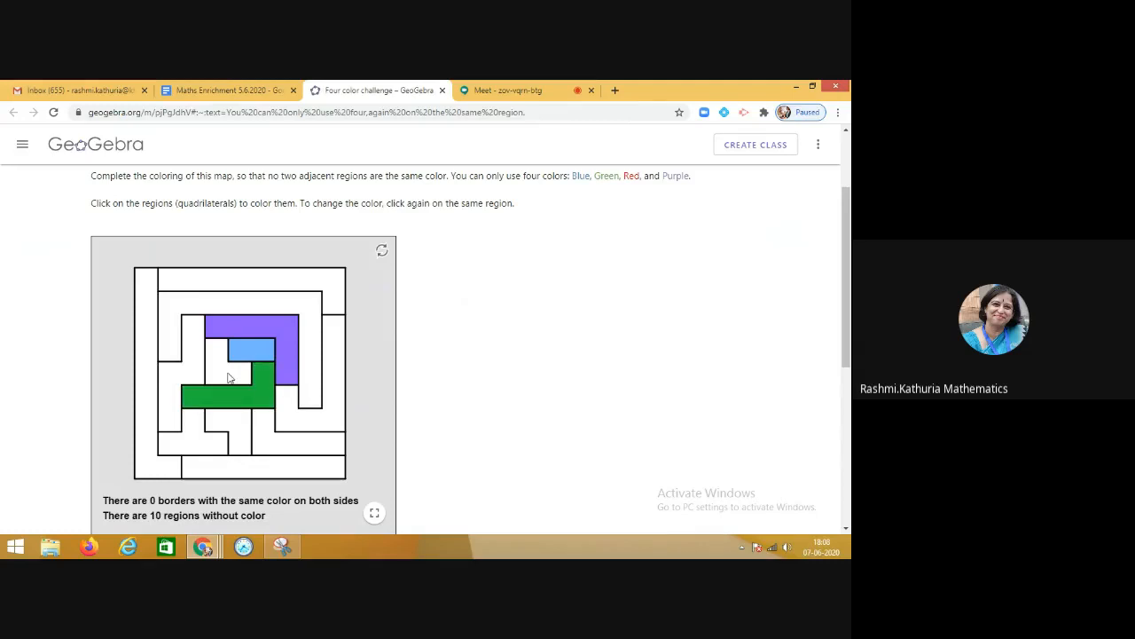
pyautogui.click(226, 362)
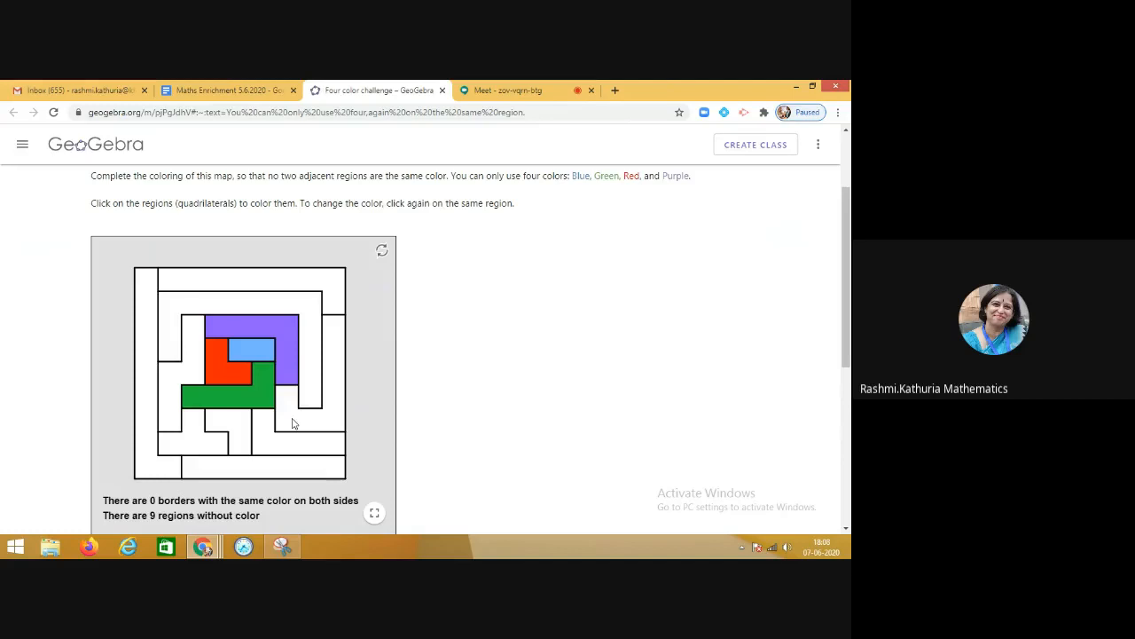
pyautogui.click(315, 417)
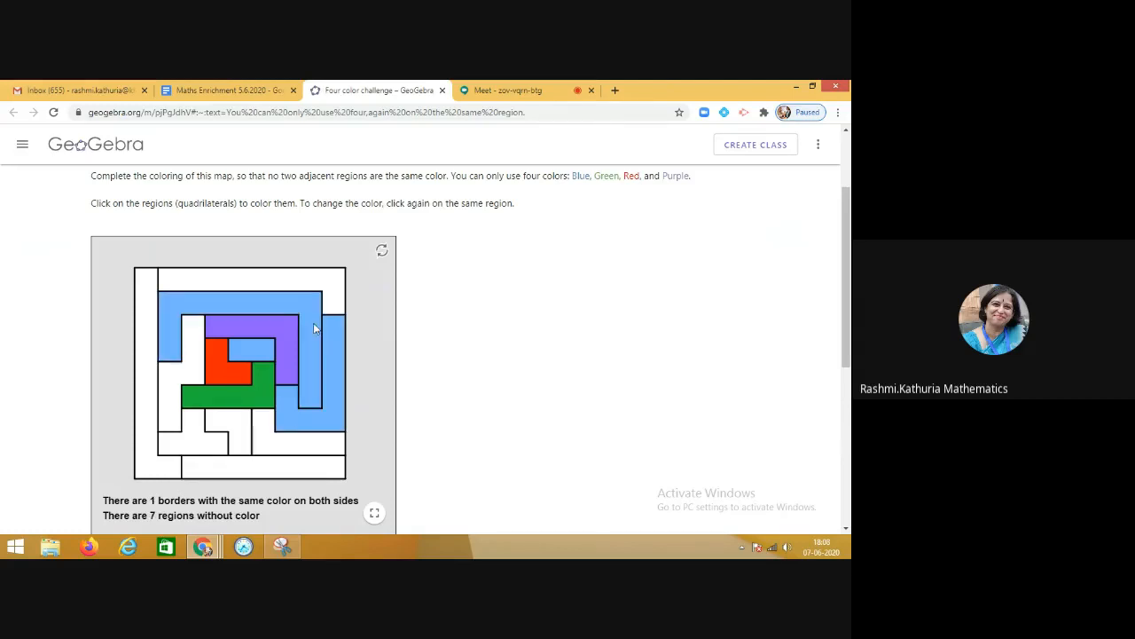
pyautogui.click(248, 297)
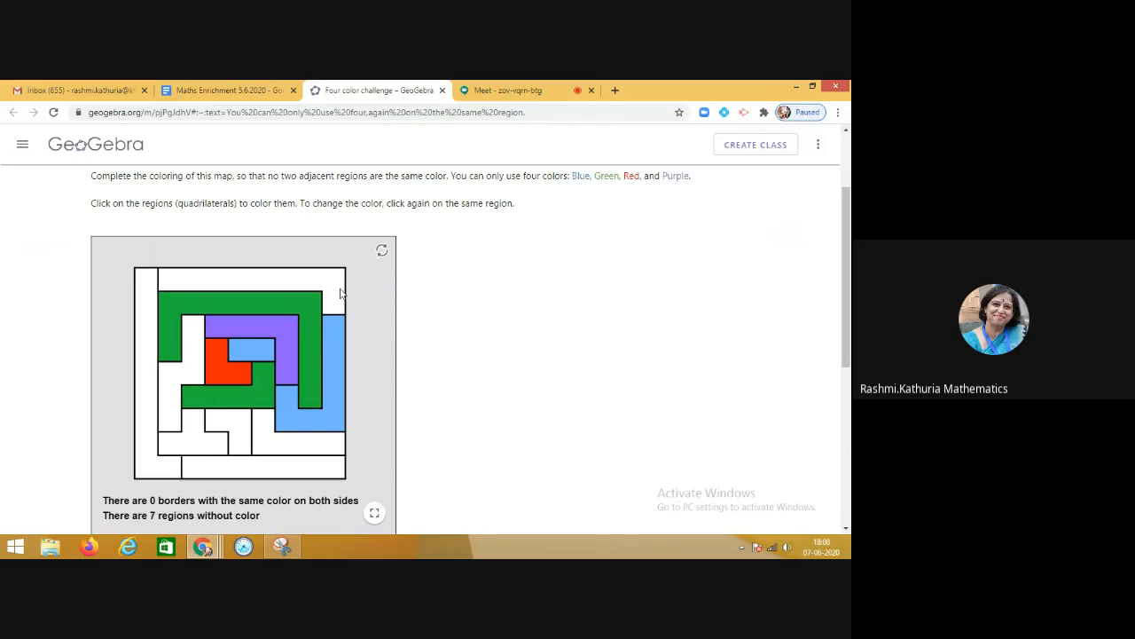
pyautogui.click(249, 284)
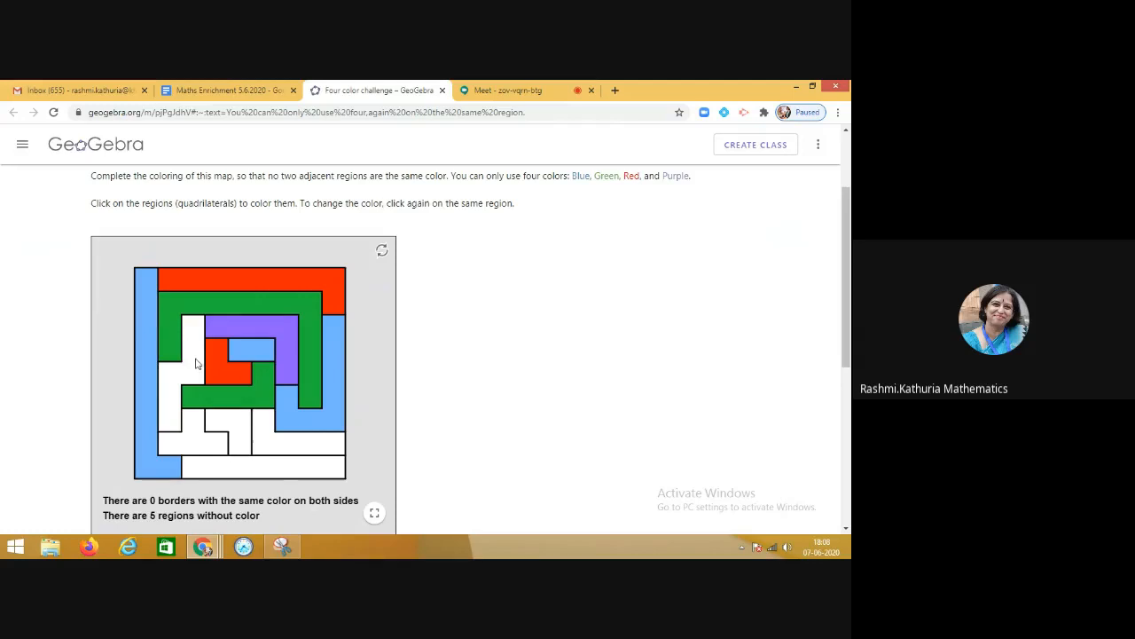
# Colour the left-middle region blue, the long left edge strip purple and lower-left region red
pyautogui.click(178, 372)
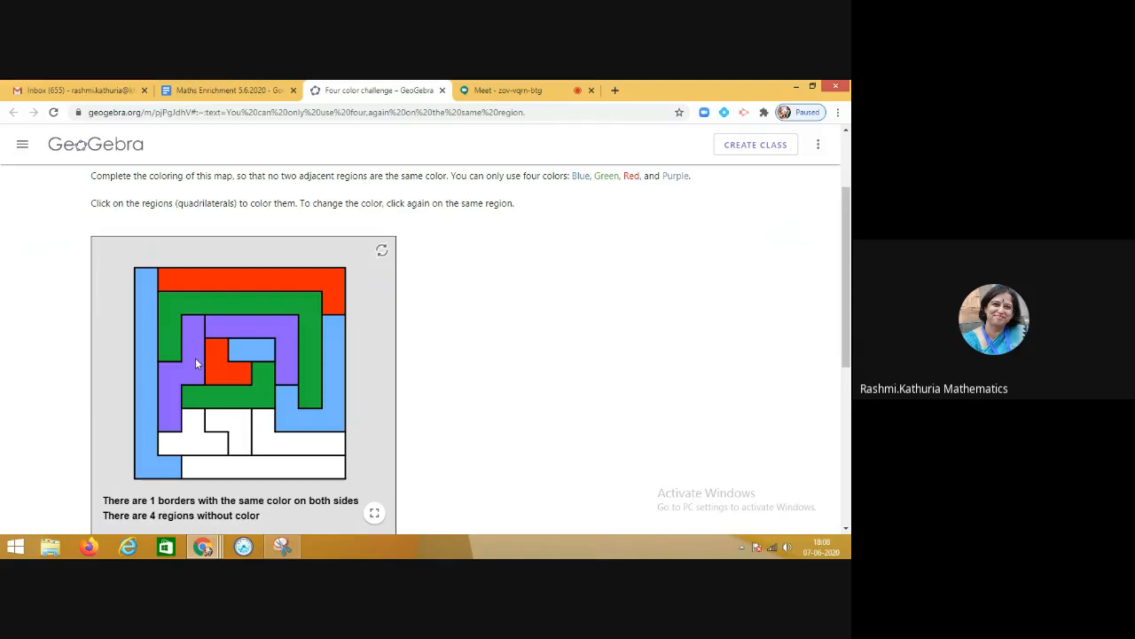
pyautogui.click(181, 350)
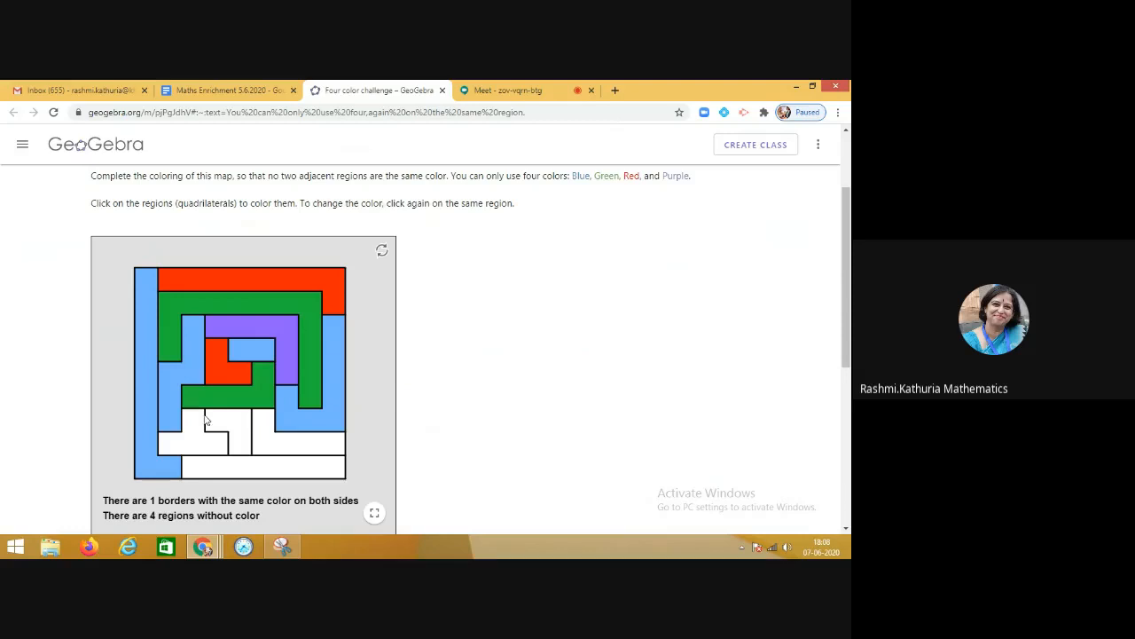
pyautogui.click(145, 434)
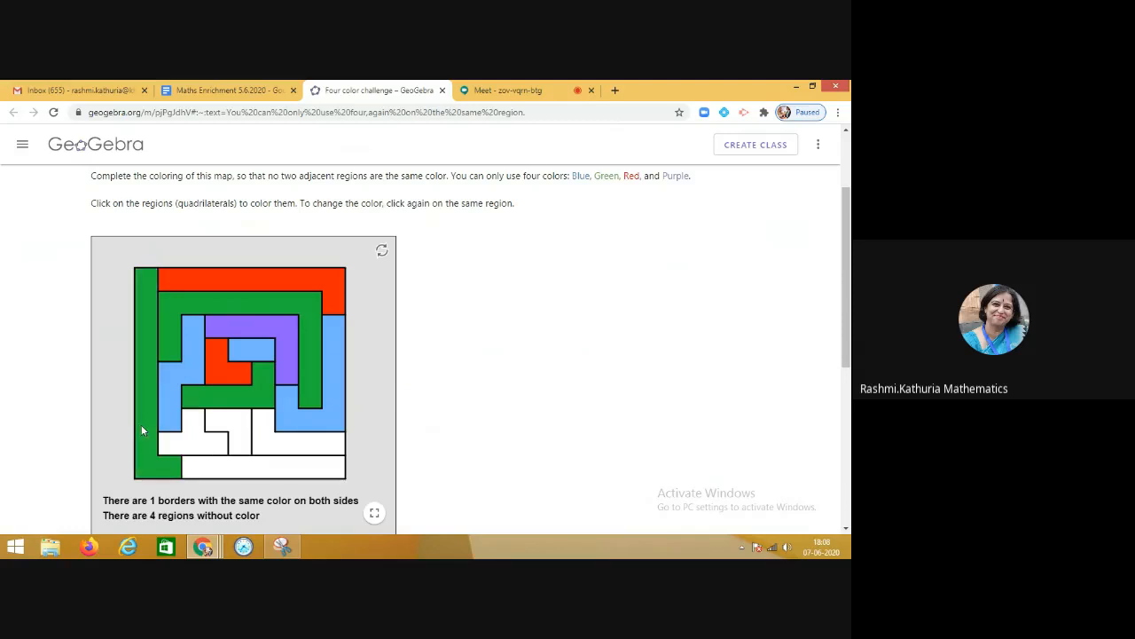
pyautogui.click(144, 430)
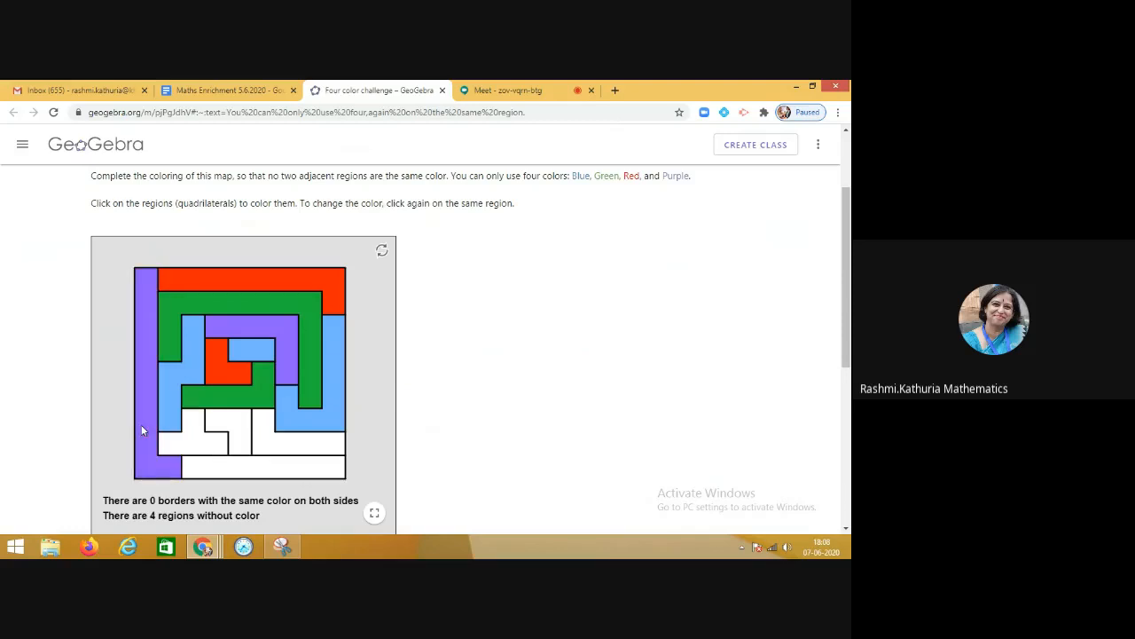
pyautogui.click(190, 439)
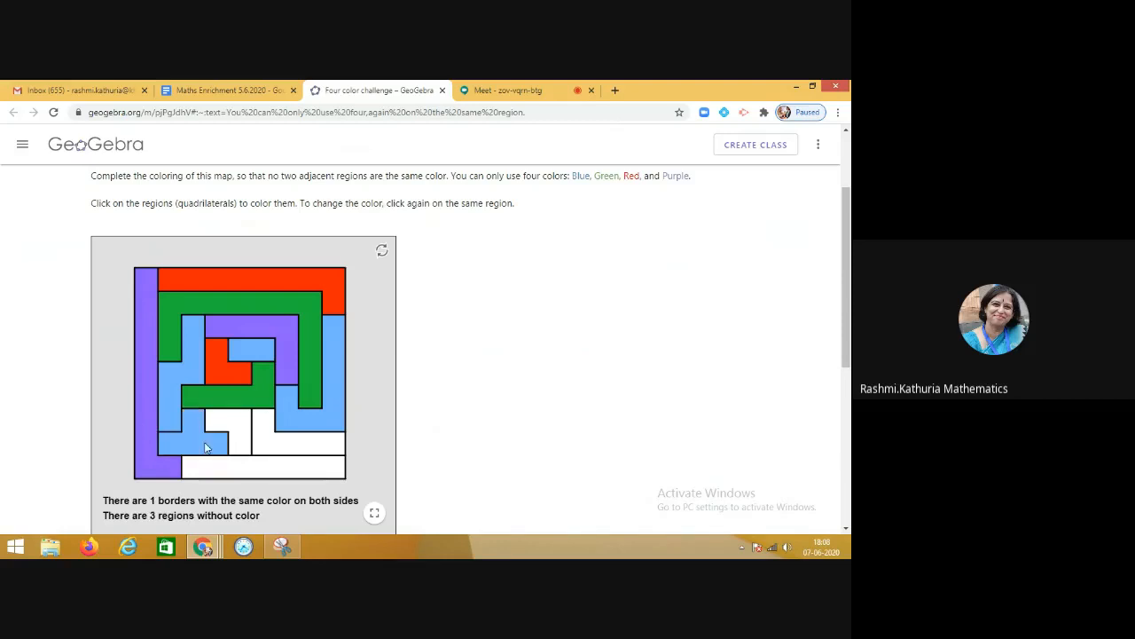
pyautogui.click(193, 434)
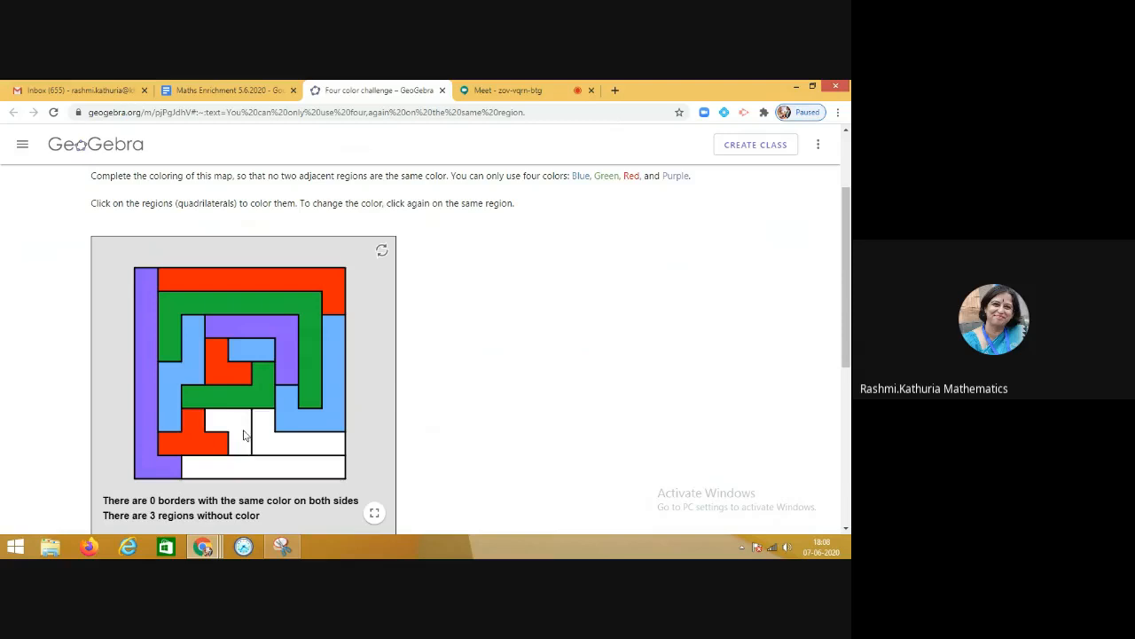
# Colour the bottom-centre region blue, lower-right red and bottom strip green, earning Well done
pyautogui.click(229, 431)
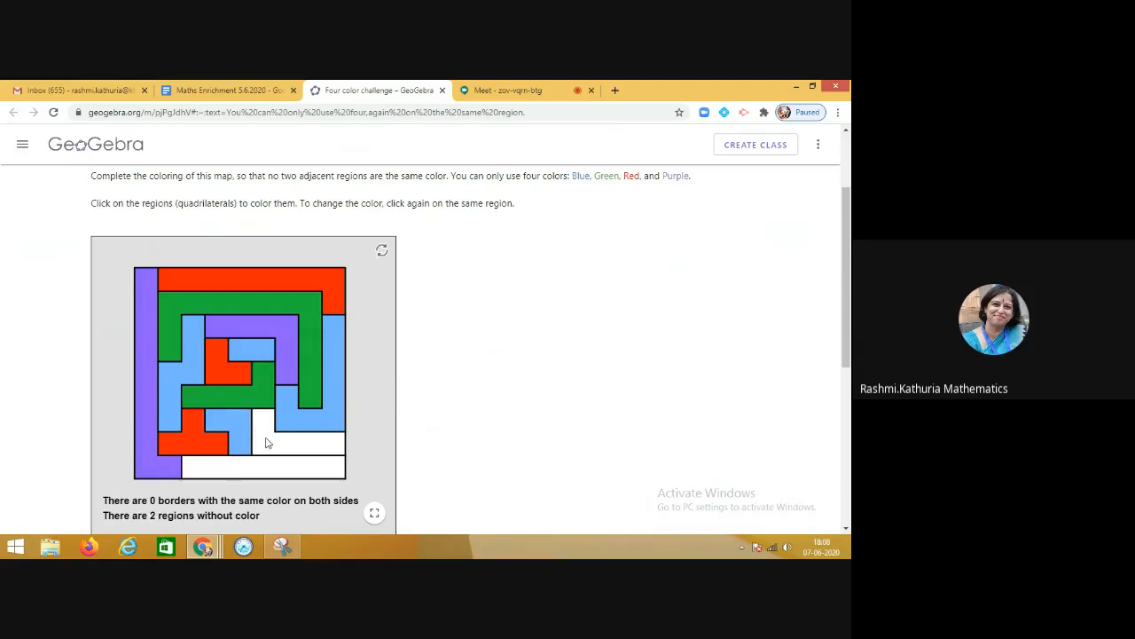
pyautogui.click(301, 442)
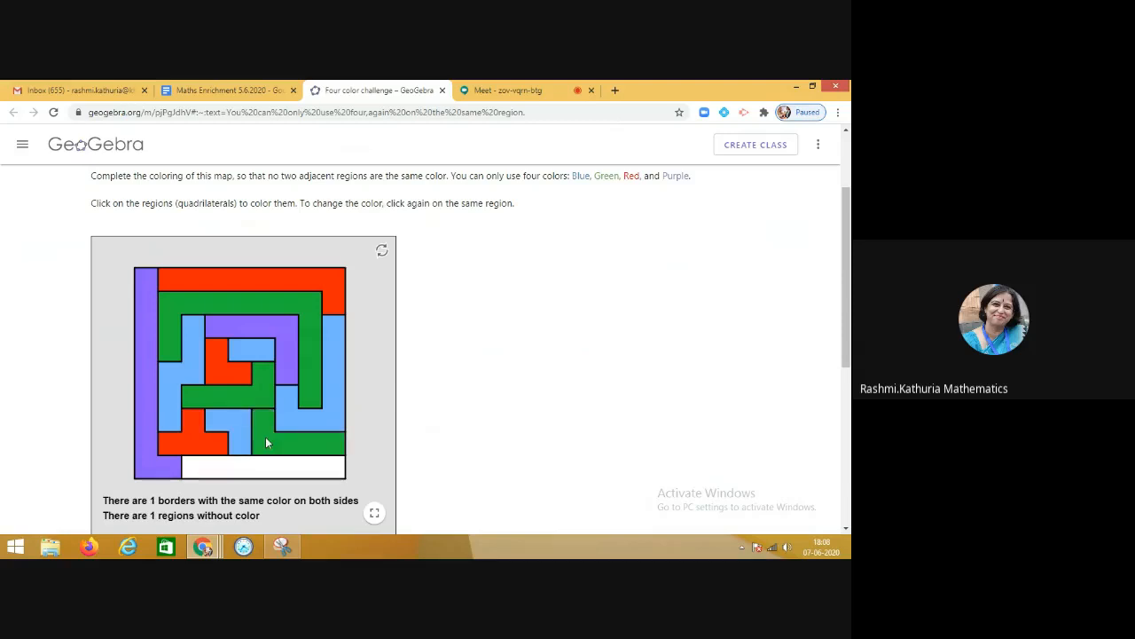
pyautogui.click(275, 441)
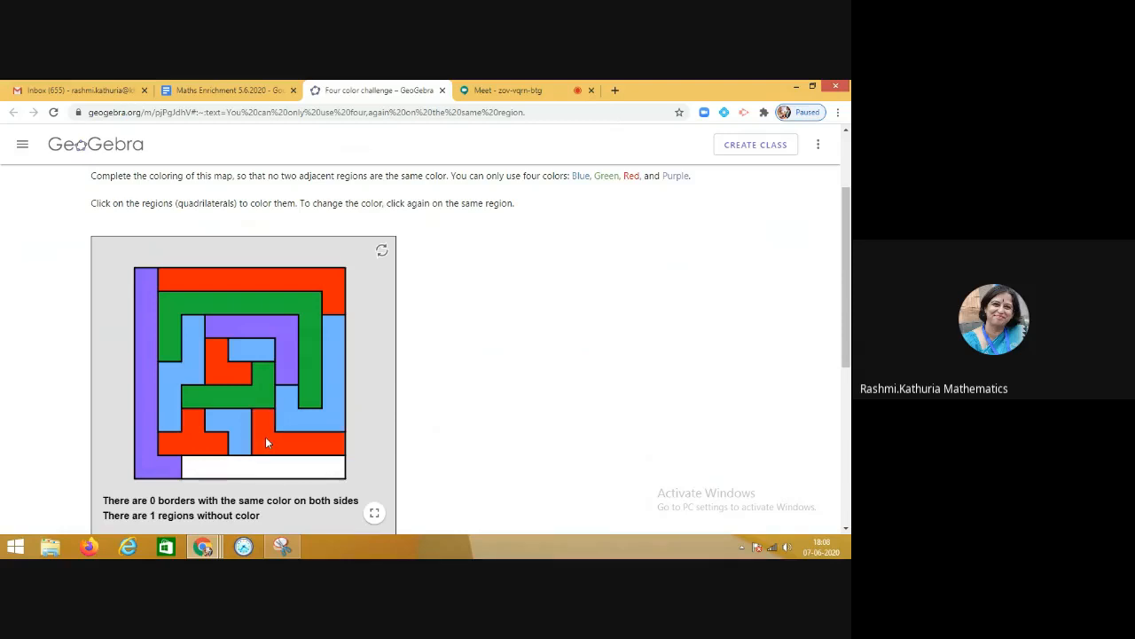
pyautogui.click(261, 468)
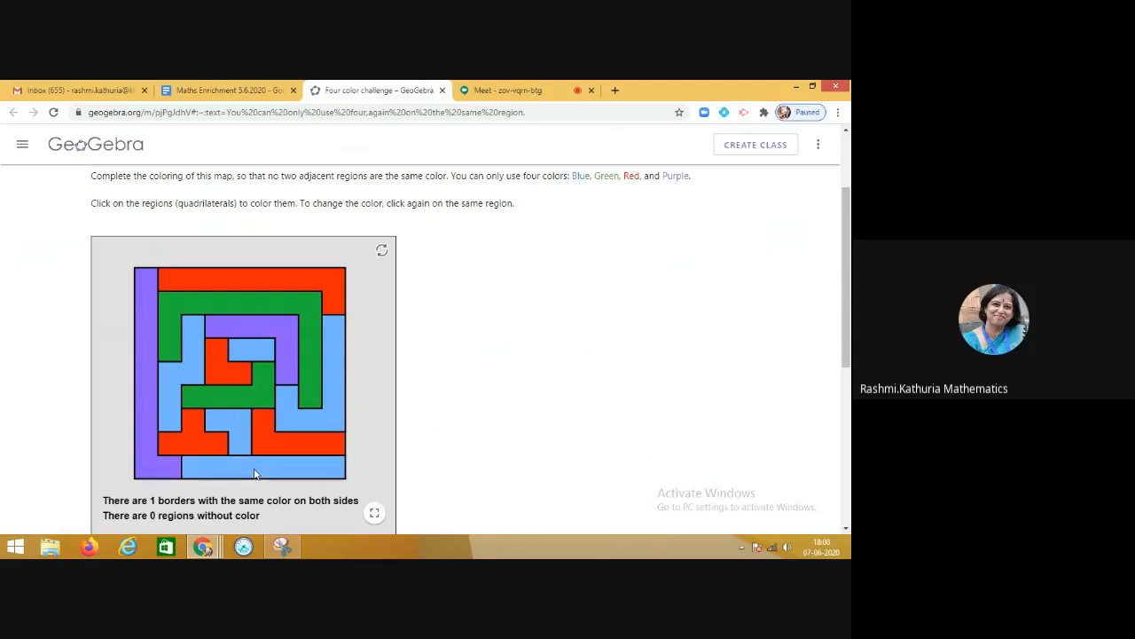
pyautogui.click(258, 469)
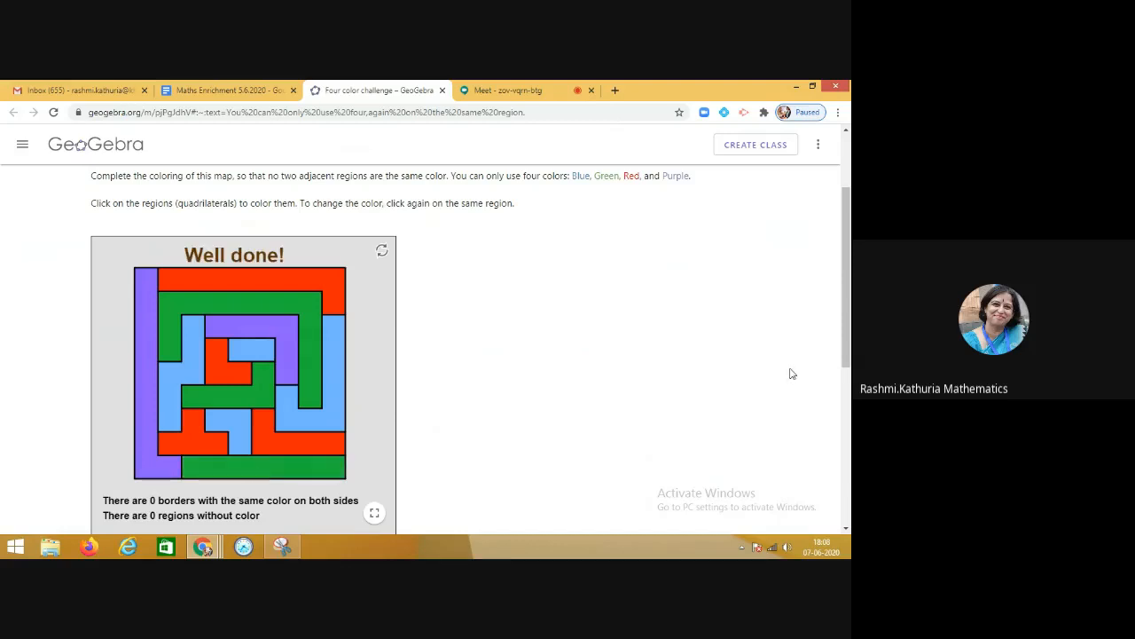
# Scroll past the solved applet and switch back to the Maths Enrichment 5.6.2020 tab
pyautogui.scroll(-3)
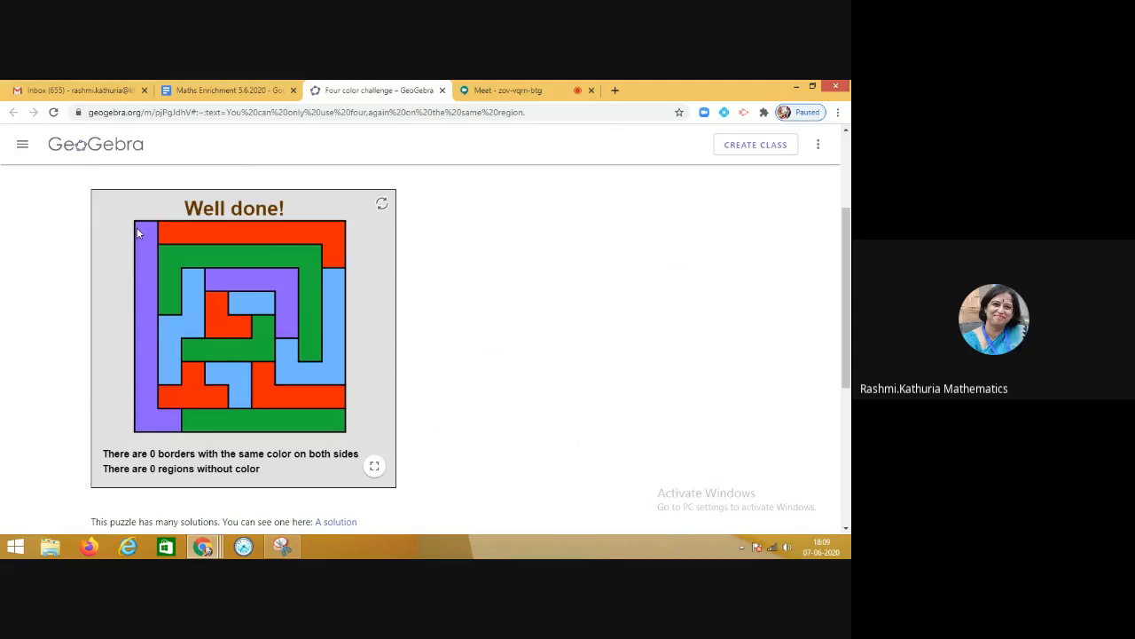
pyautogui.moveTo(327, 398)
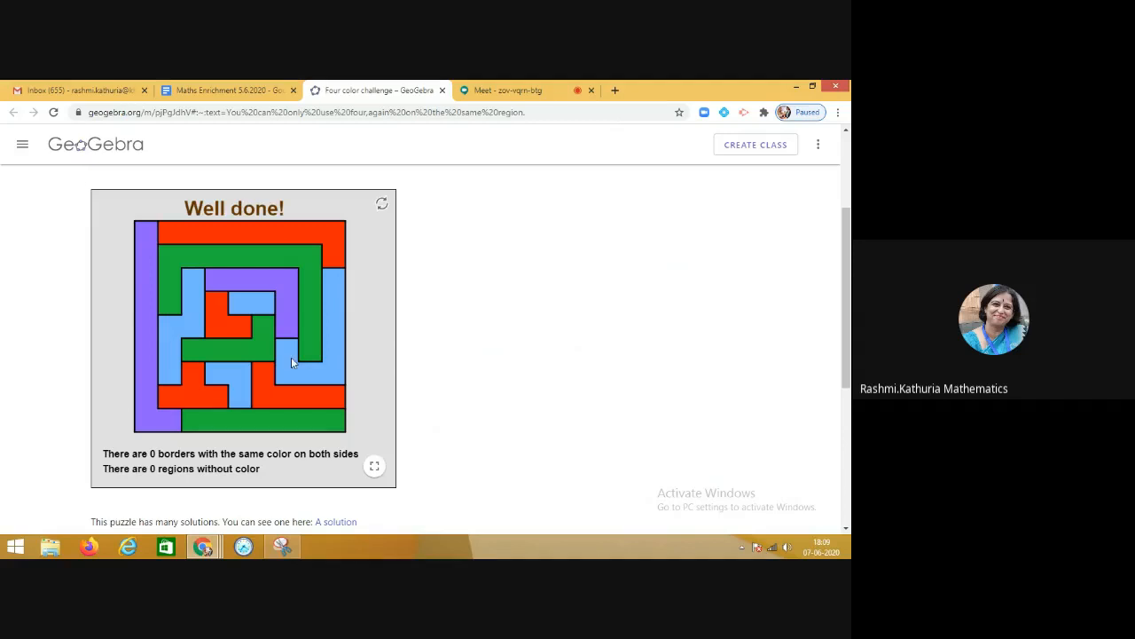
pyautogui.click(226, 90)
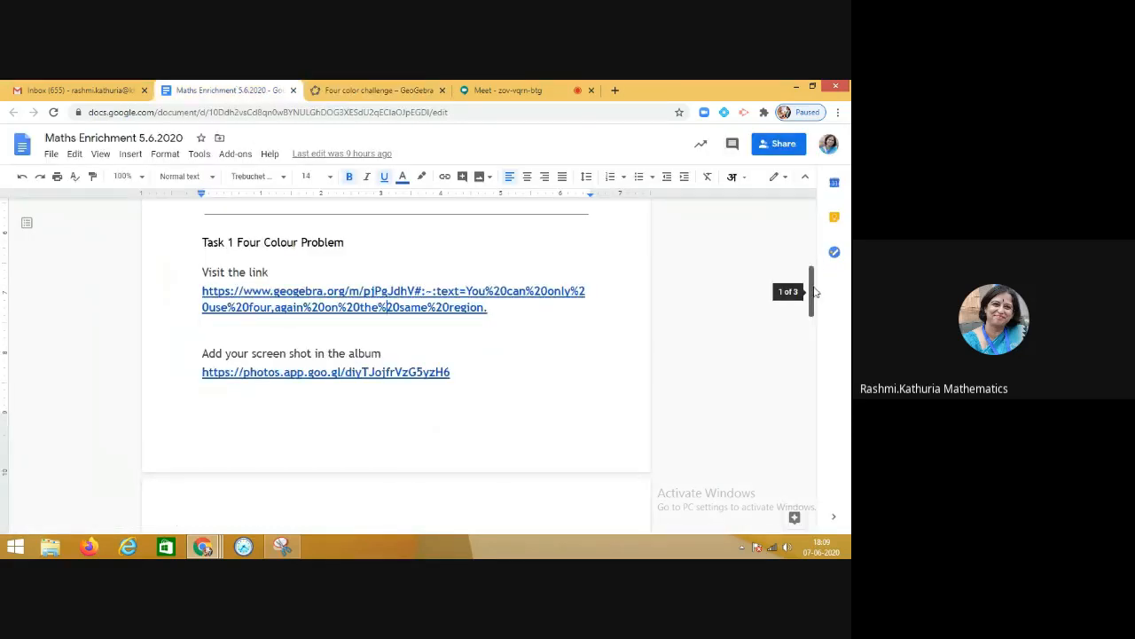
# Scroll to 'Add your screen shot in the album' and follow the photos.app.goo.gl link
pyautogui.scroll(-3)
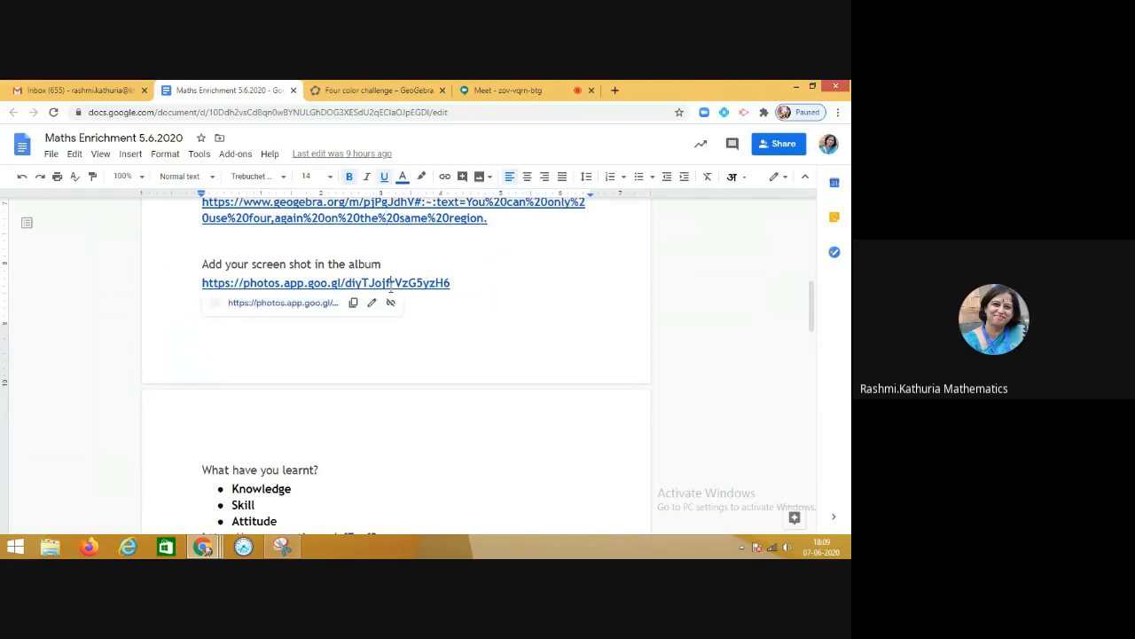
pyautogui.click(324, 282)
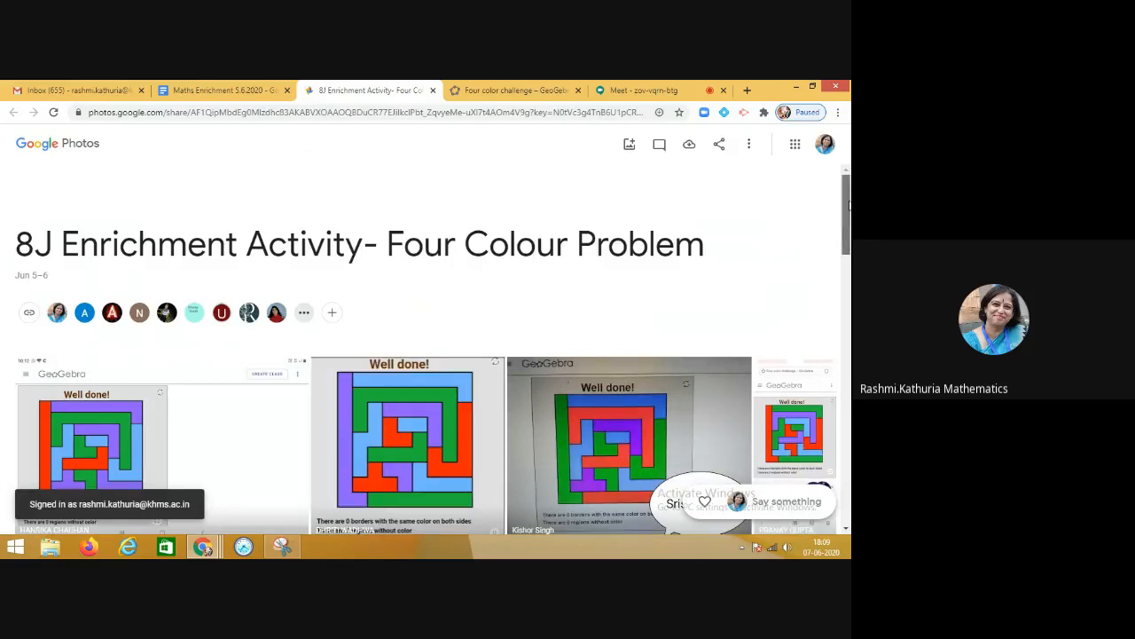
pyautogui.scroll(-3)
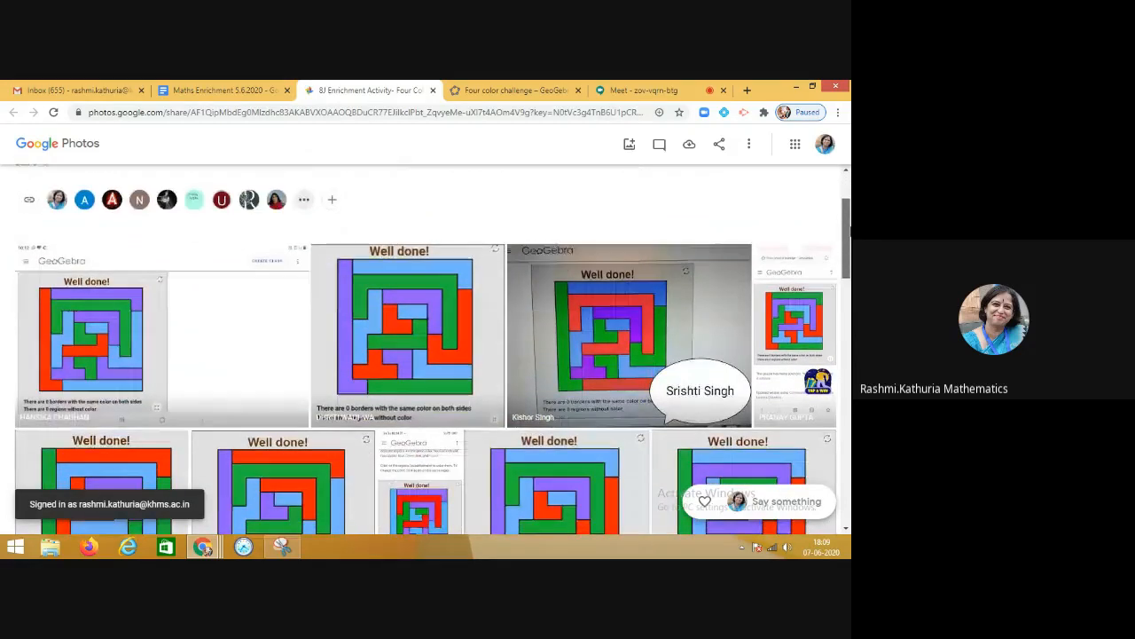
pyautogui.scroll(-3)
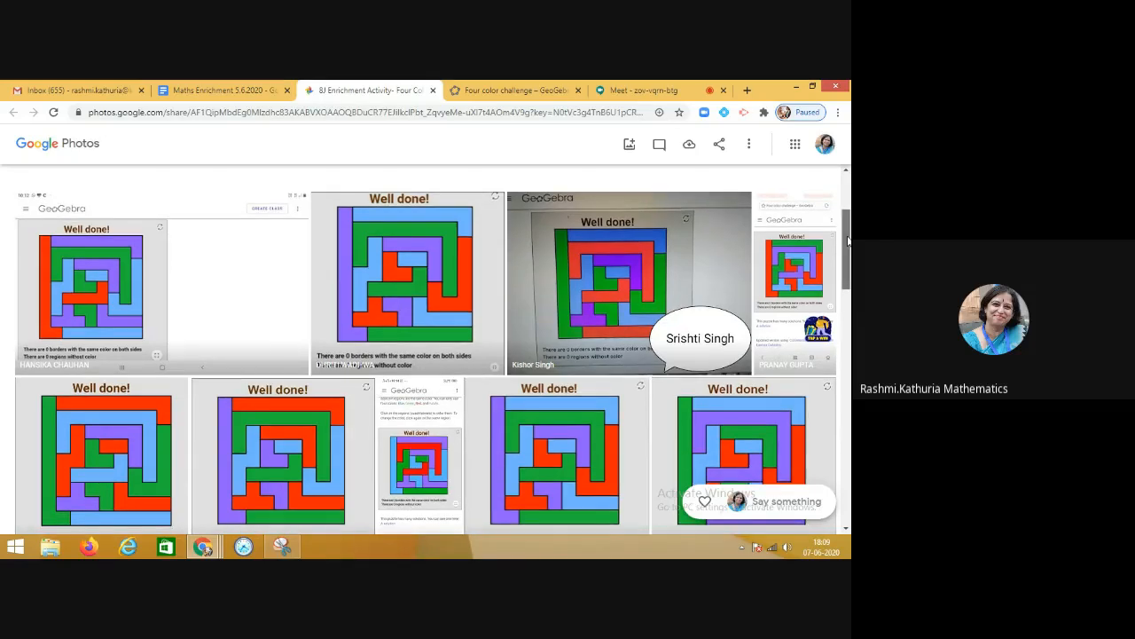
pyautogui.scroll(-3)
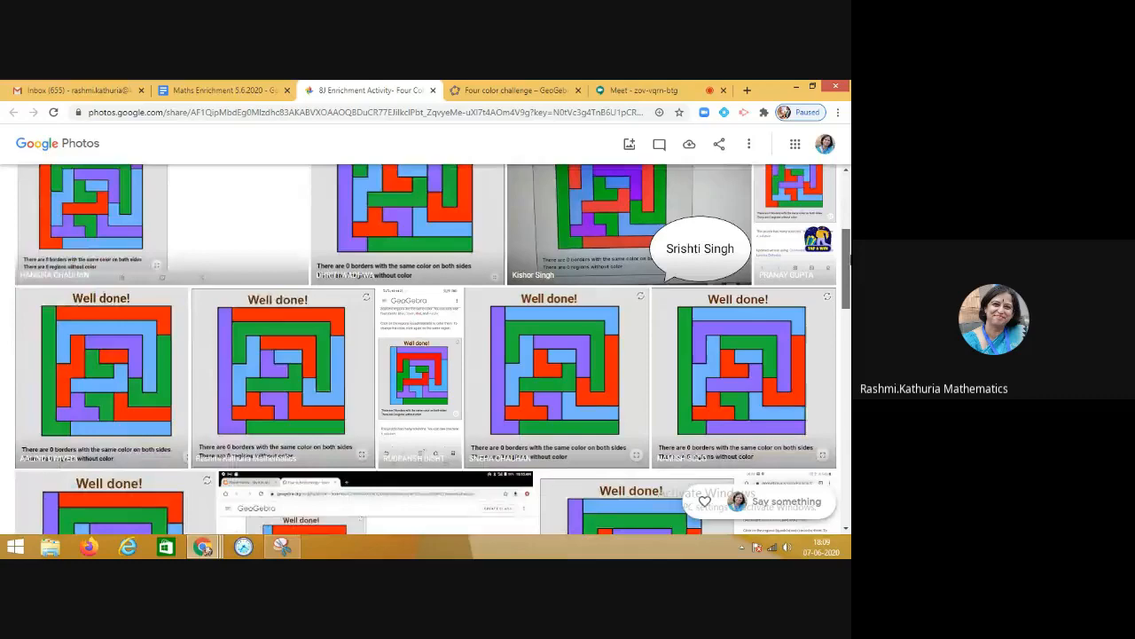
pyautogui.scroll(-3)
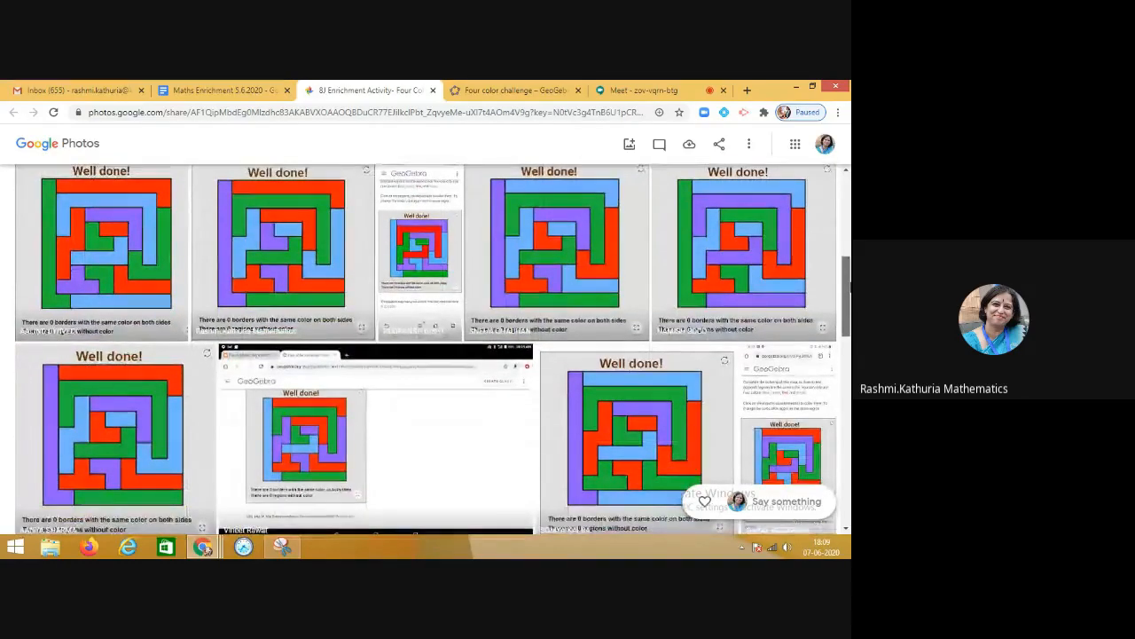
pyautogui.scroll(-3)
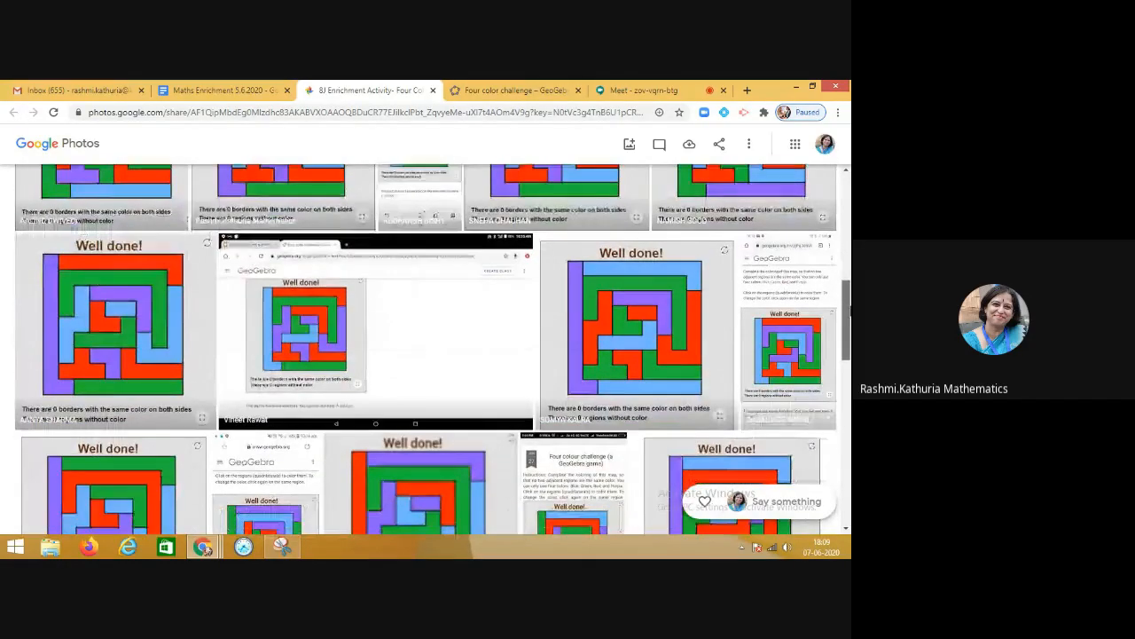
pyautogui.scroll(-3)
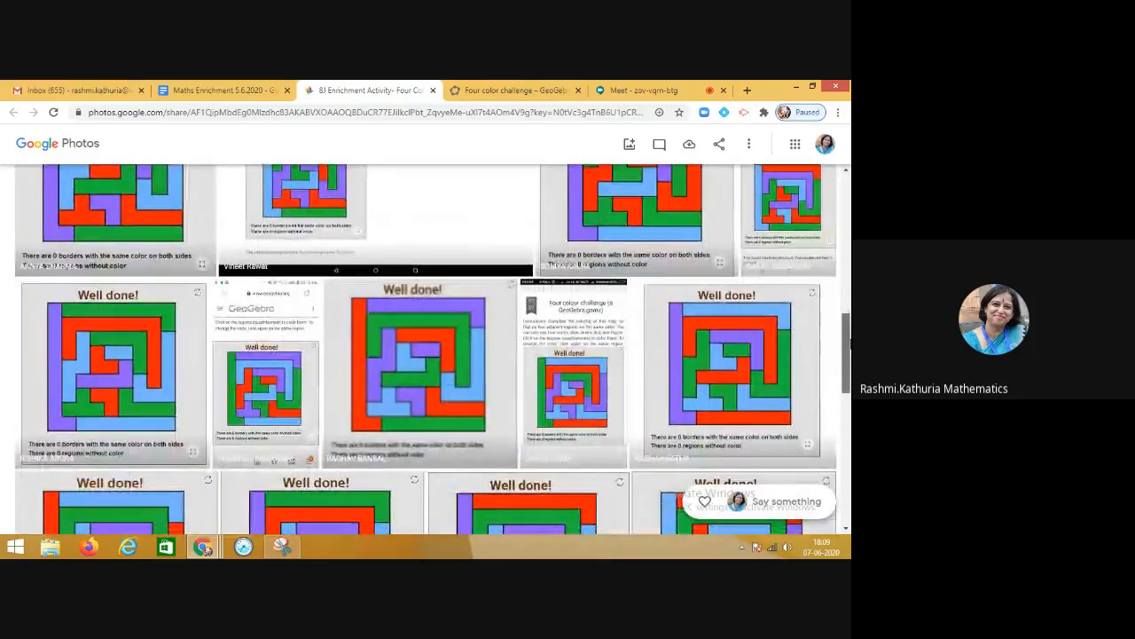
pyautogui.scroll(-3)
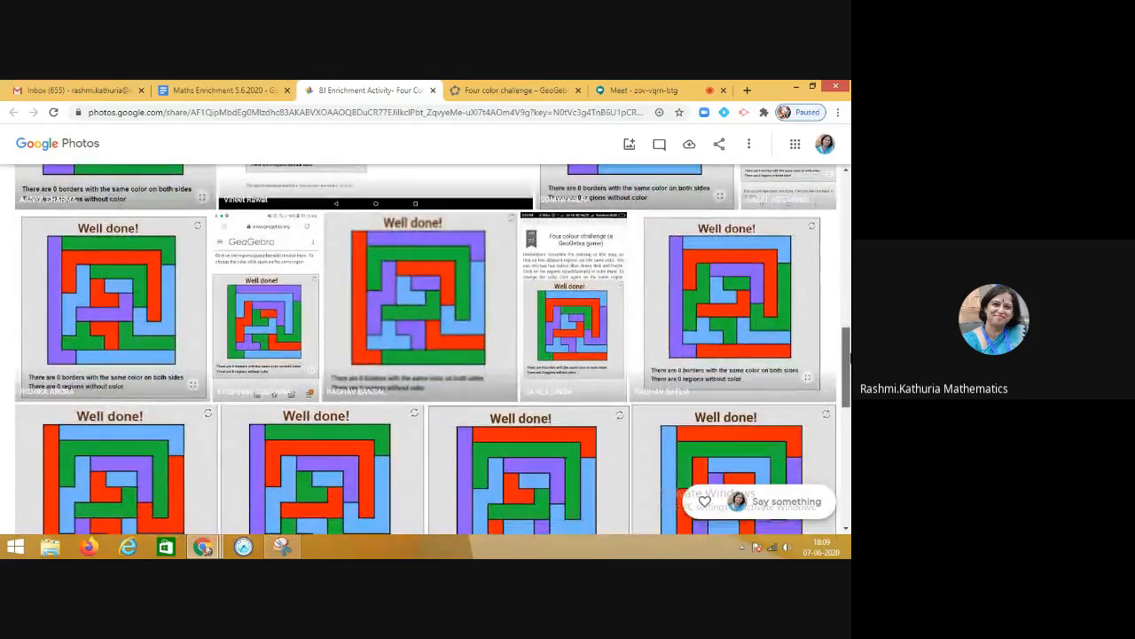
pyautogui.scroll(-3)
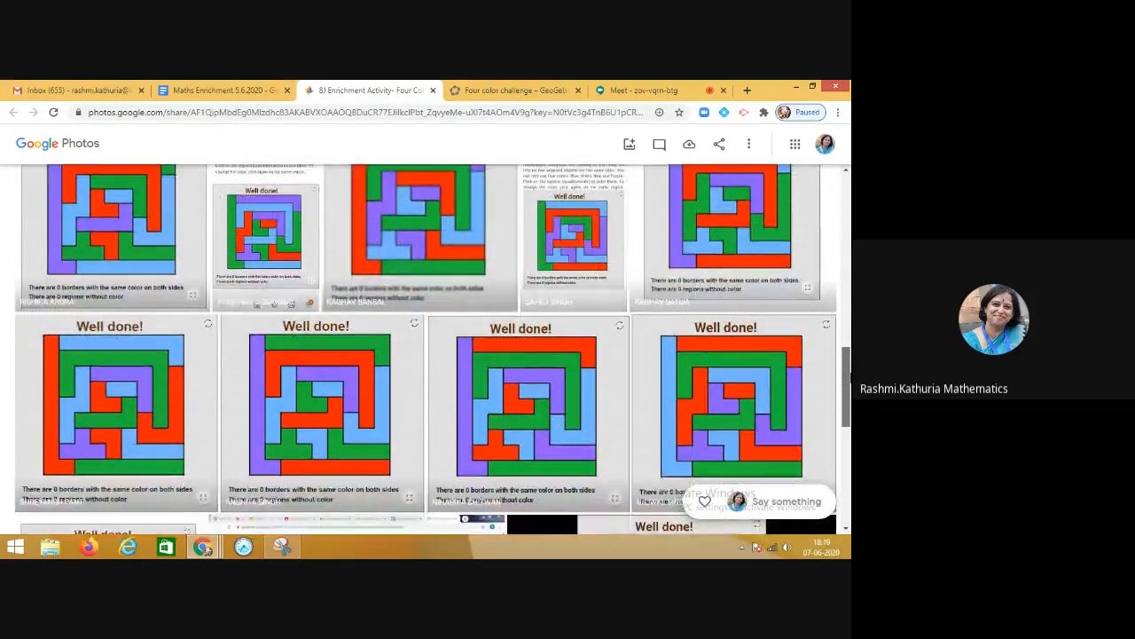
pyautogui.scroll(-3)
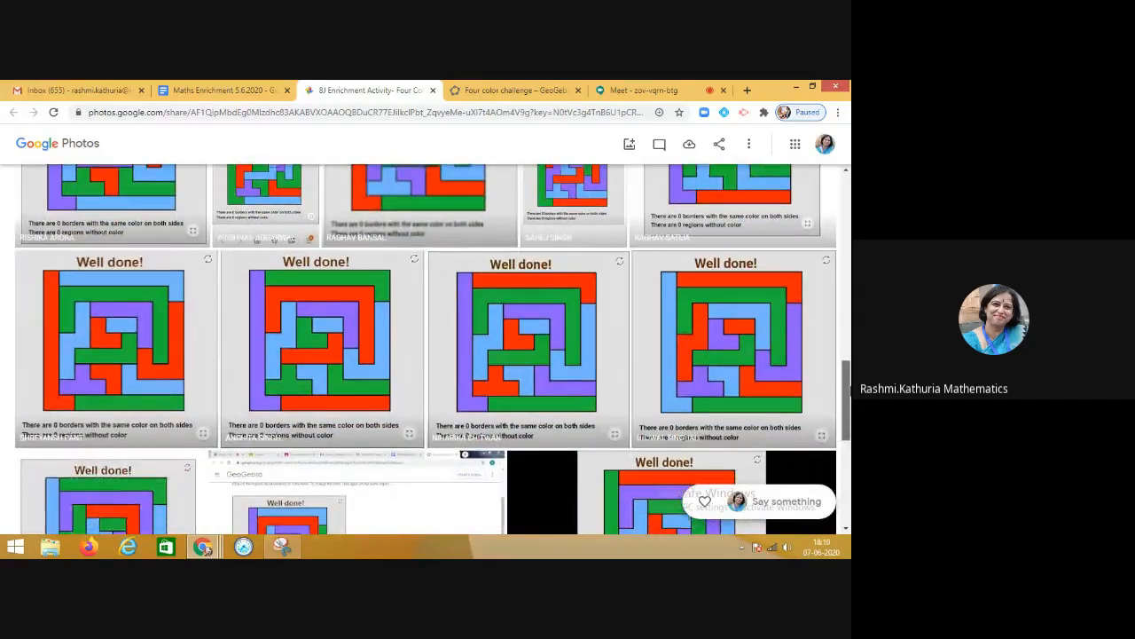
pyautogui.scroll(-3)
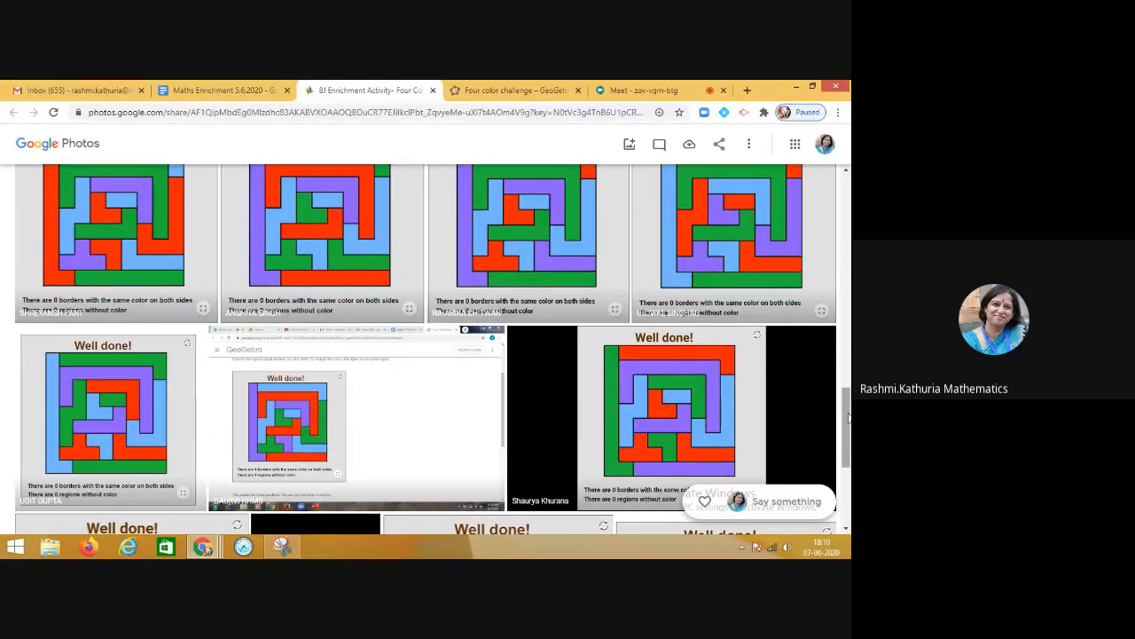
pyautogui.scroll(-3)
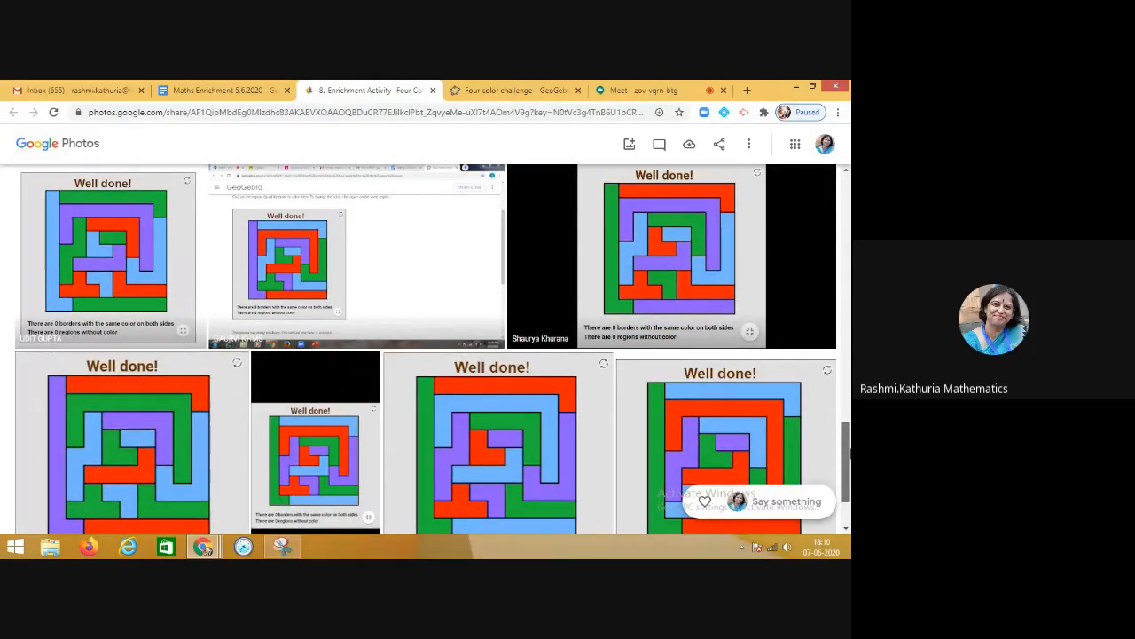
pyautogui.scroll(-3)
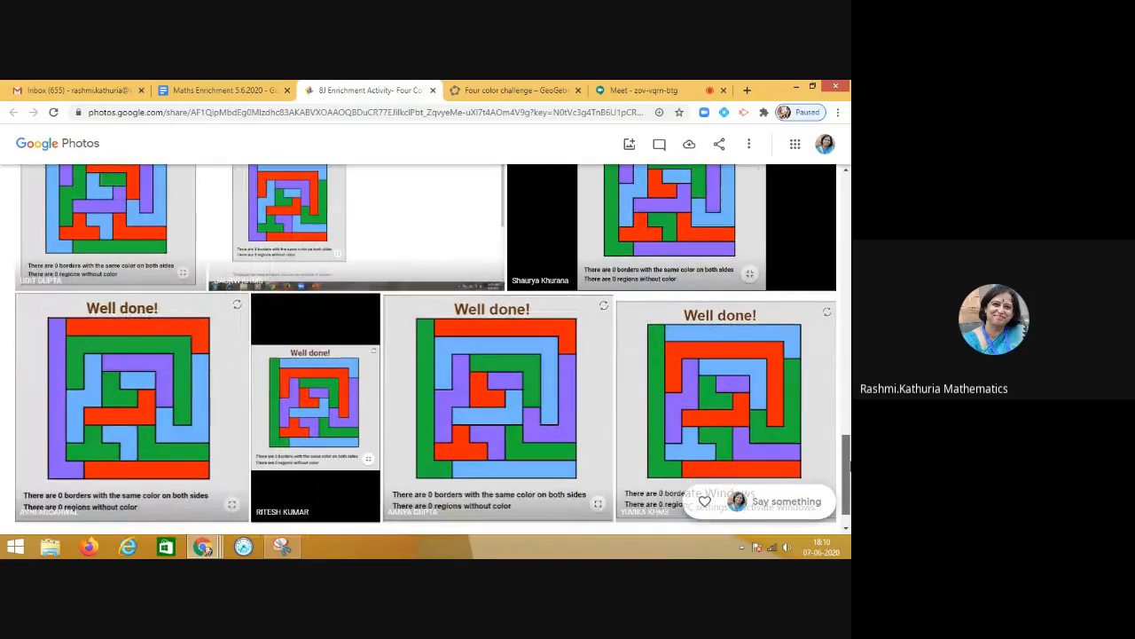
pyautogui.scroll(-3)
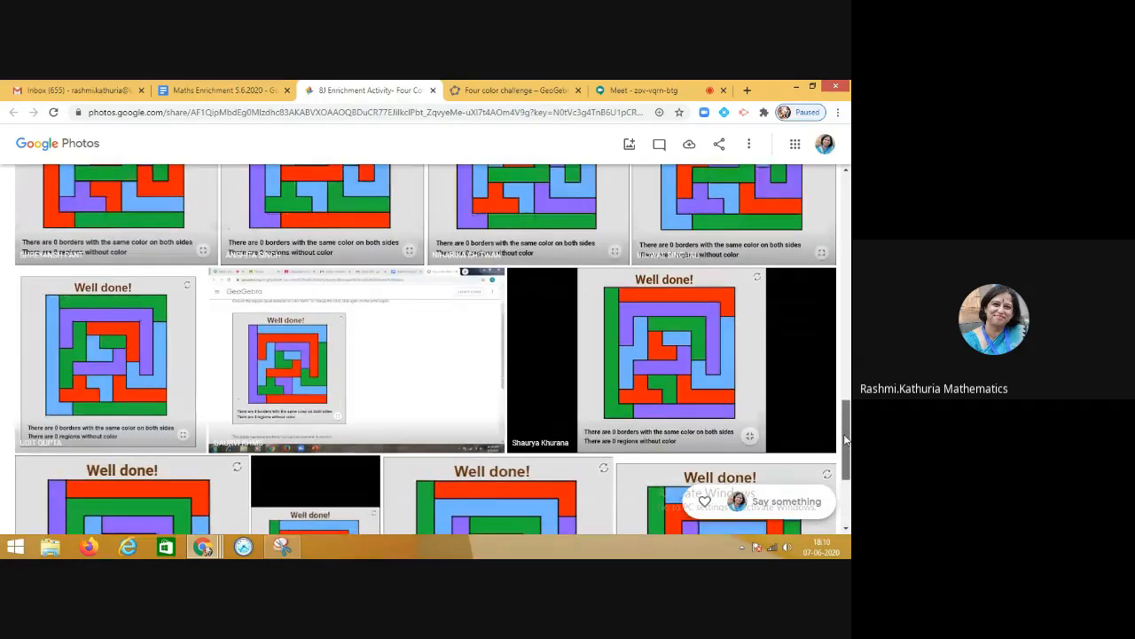
pyautogui.scroll(-3)
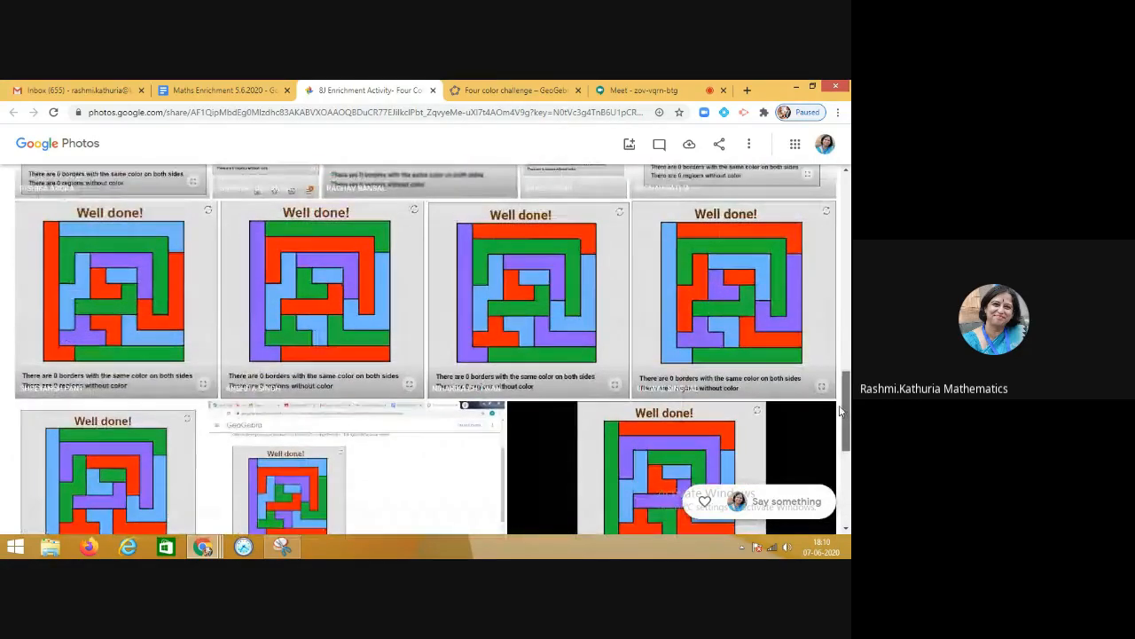
pyautogui.scroll(-3)
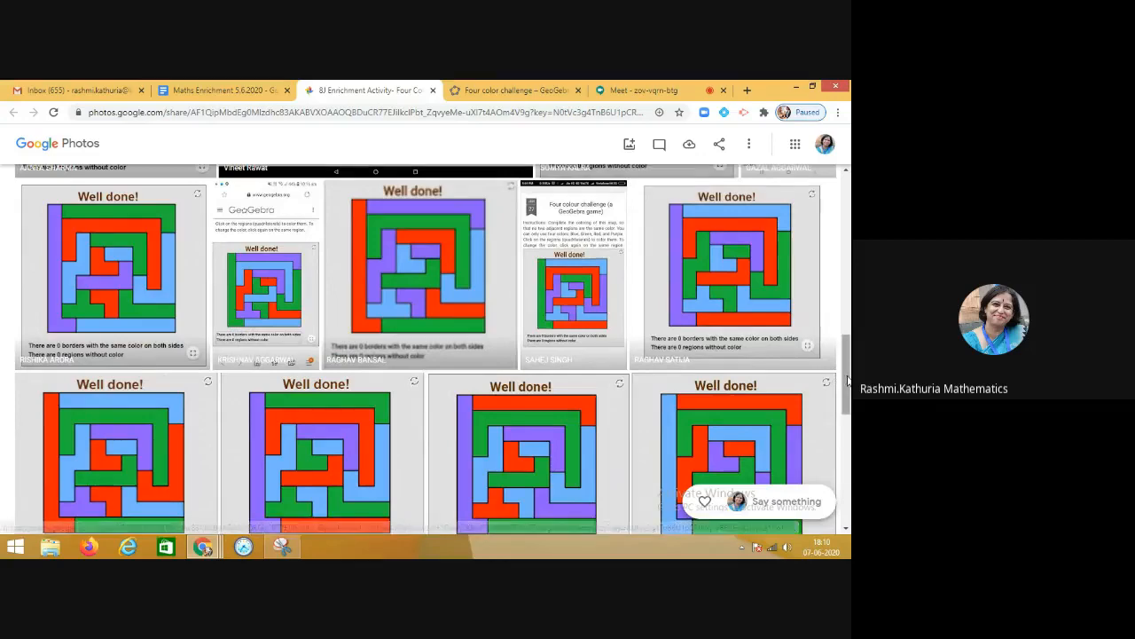
pyautogui.scroll(-3)
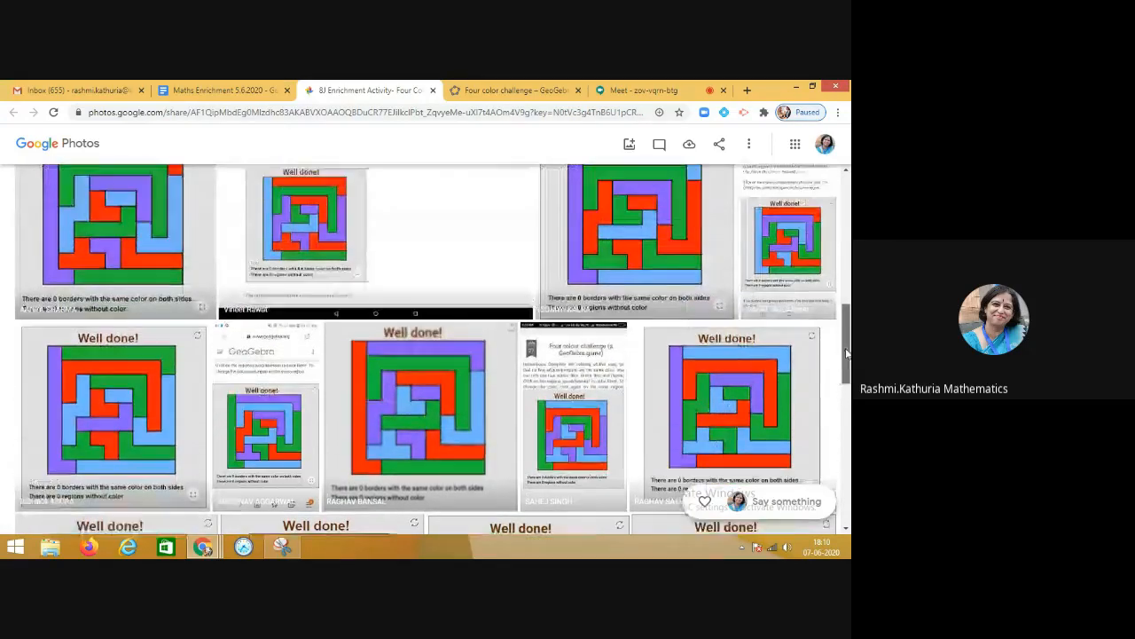
pyautogui.scroll(-3)
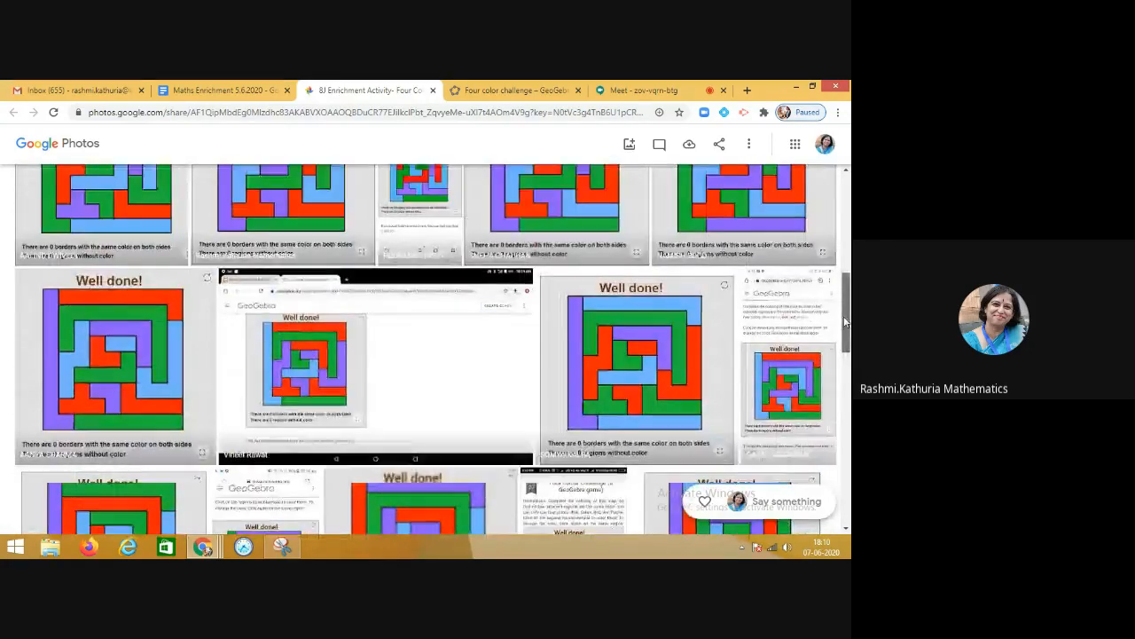
pyautogui.scroll(-3)
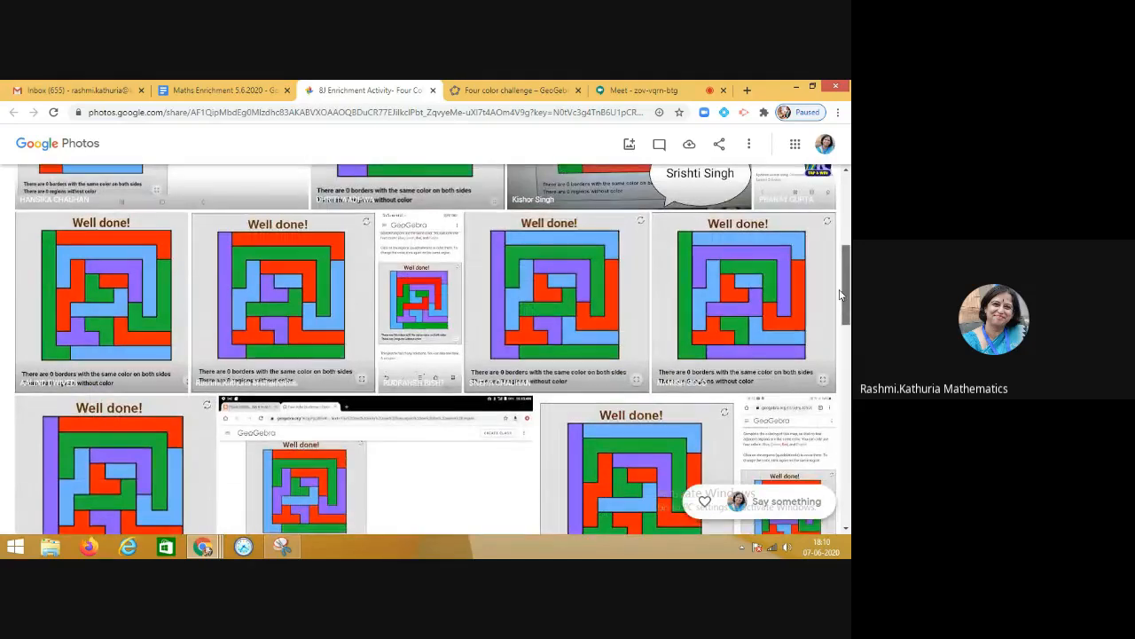
pyautogui.scroll(-3)
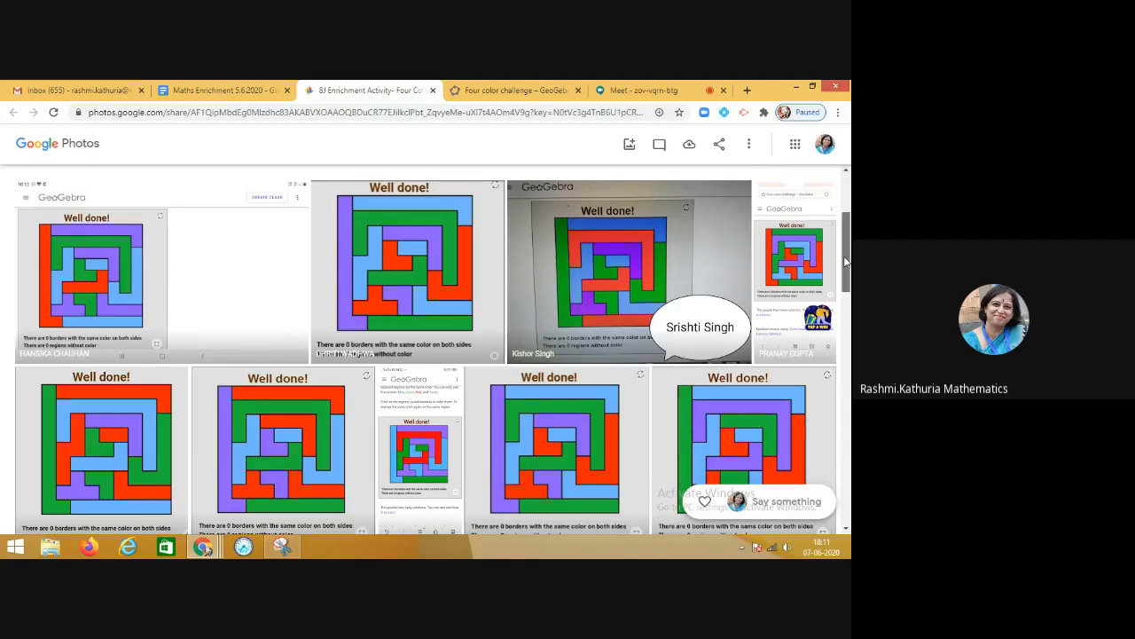
pyautogui.scroll(-3)
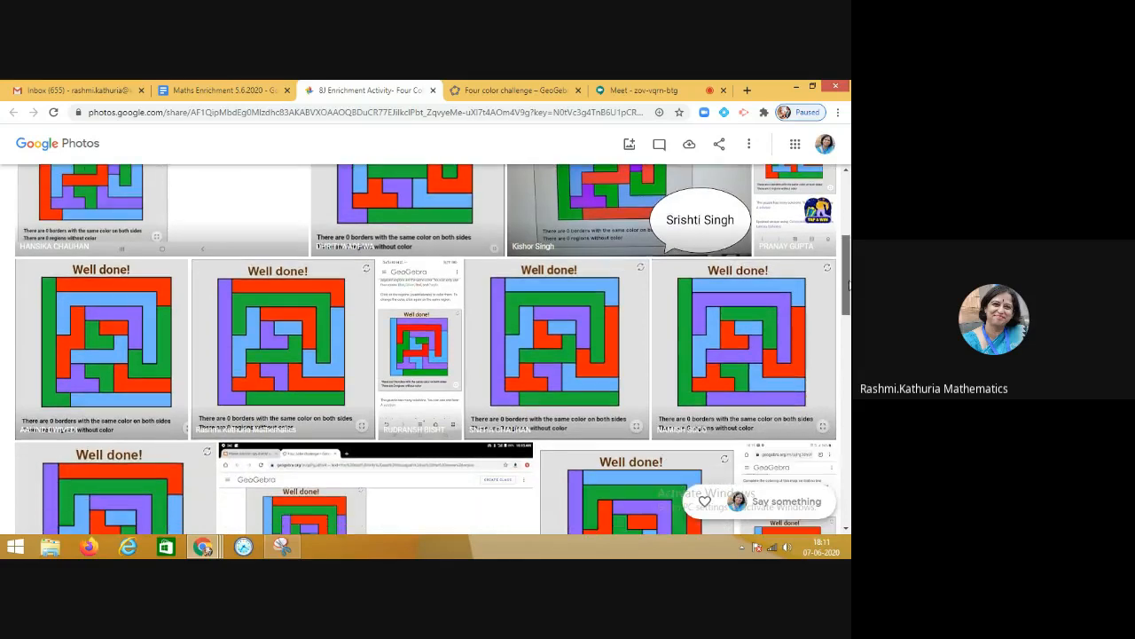
pyautogui.scroll(-3)
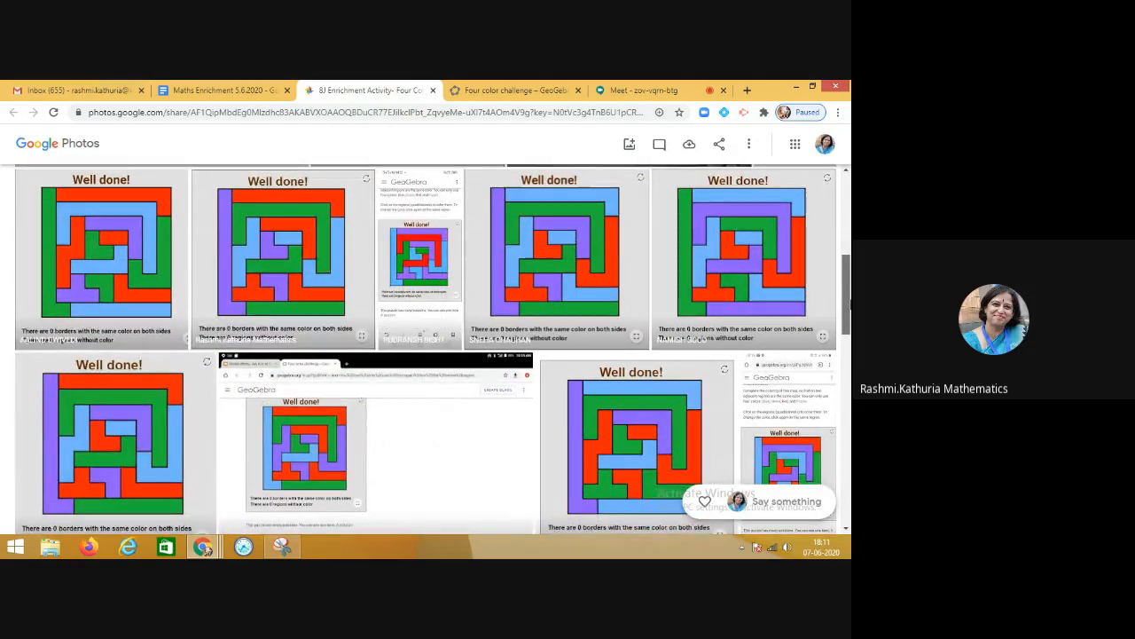
pyautogui.scroll(-3)
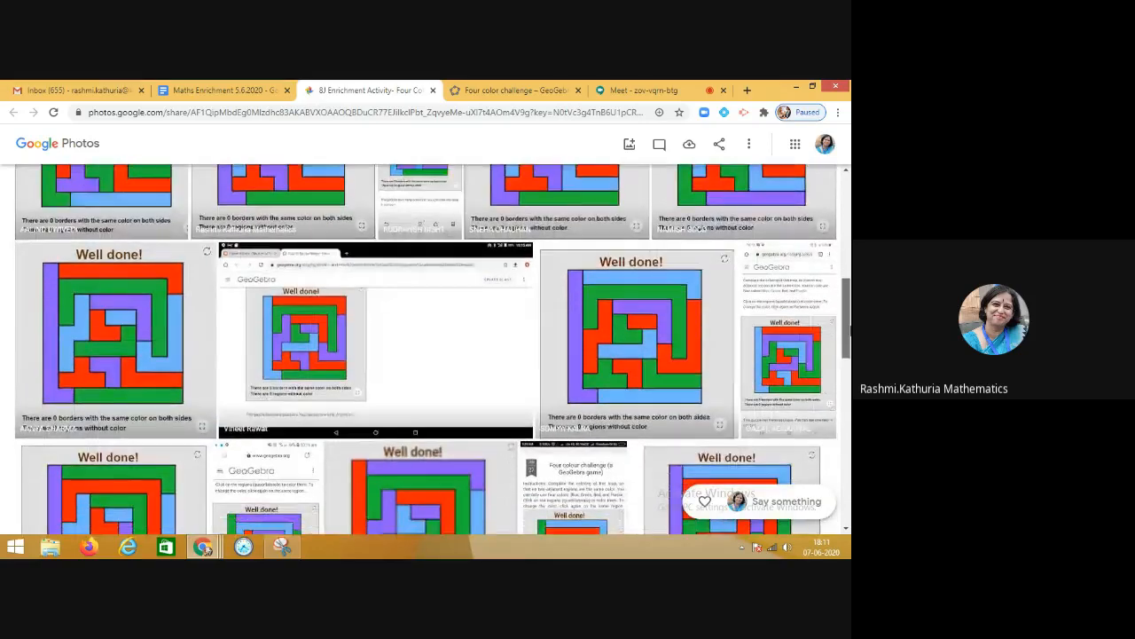
pyautogui.scroll(-3)
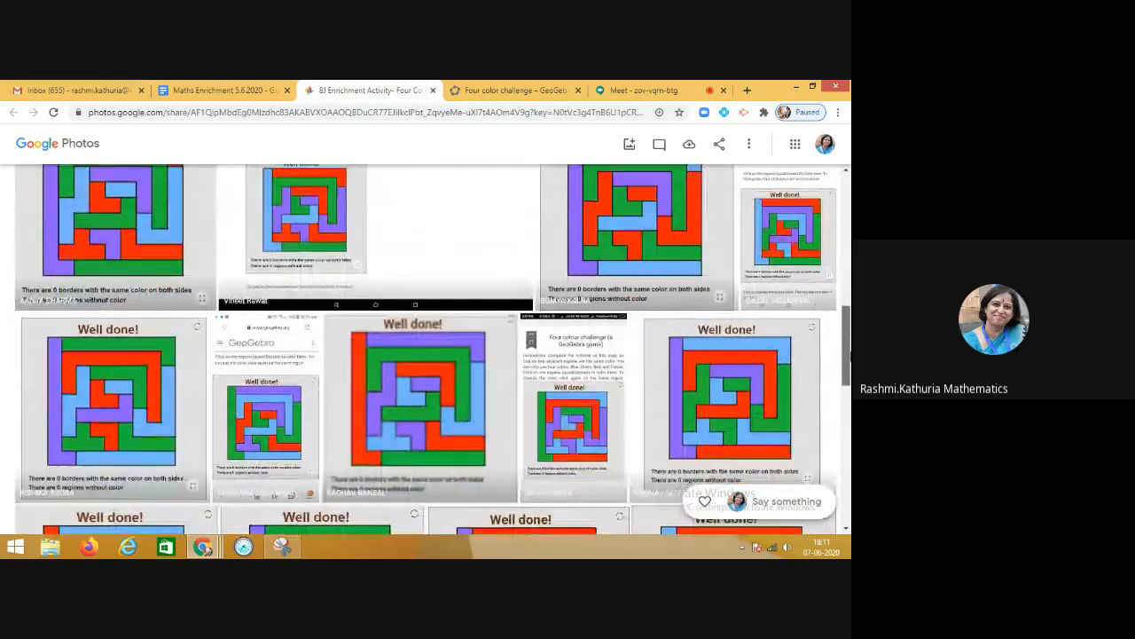
pyautogui.scroll(-3)
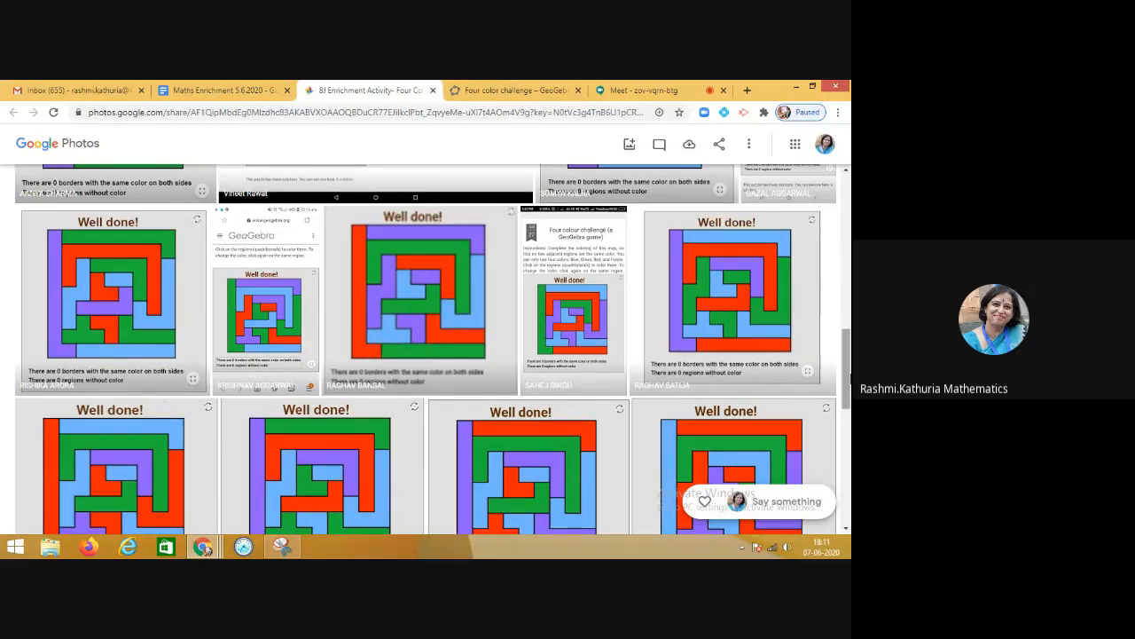
pyautogui.scroll(-3)
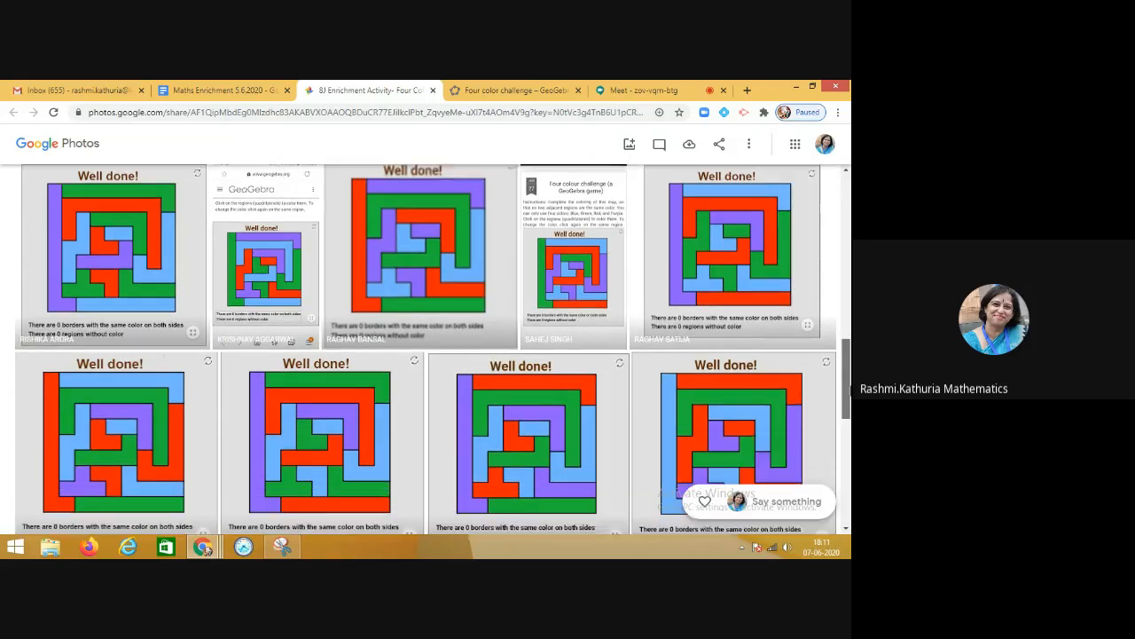
pyautogui.scroll(-3)
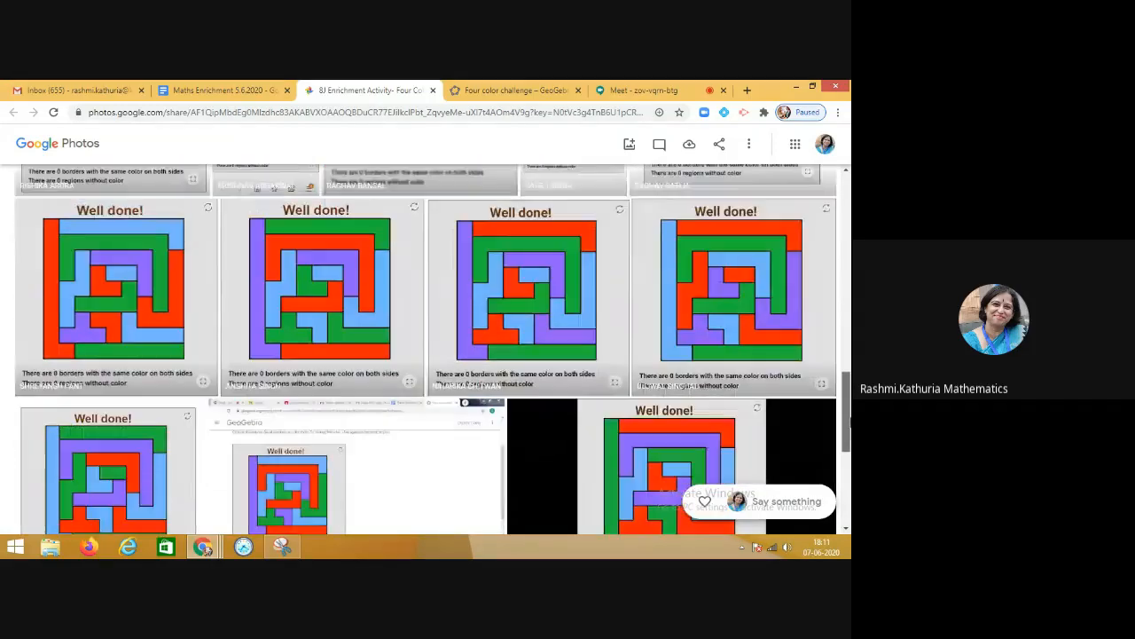
pyautogui.scroll(-3)
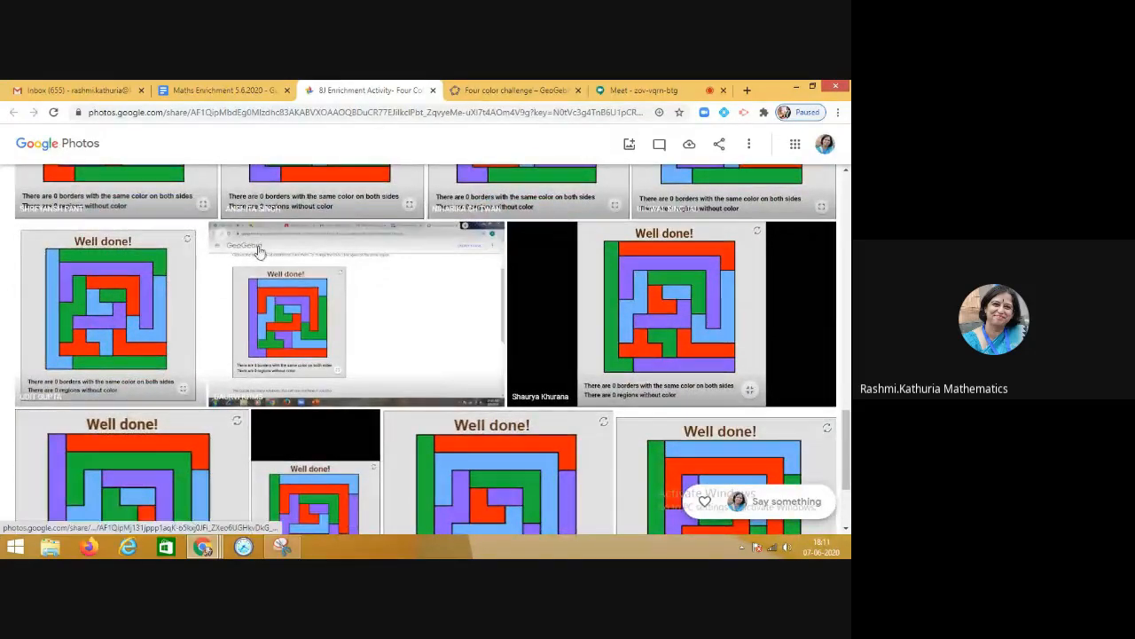
# Return to the lesson doc, scroll to the menti.com link, then come back from the poll
pyautogui.click(221, 89)
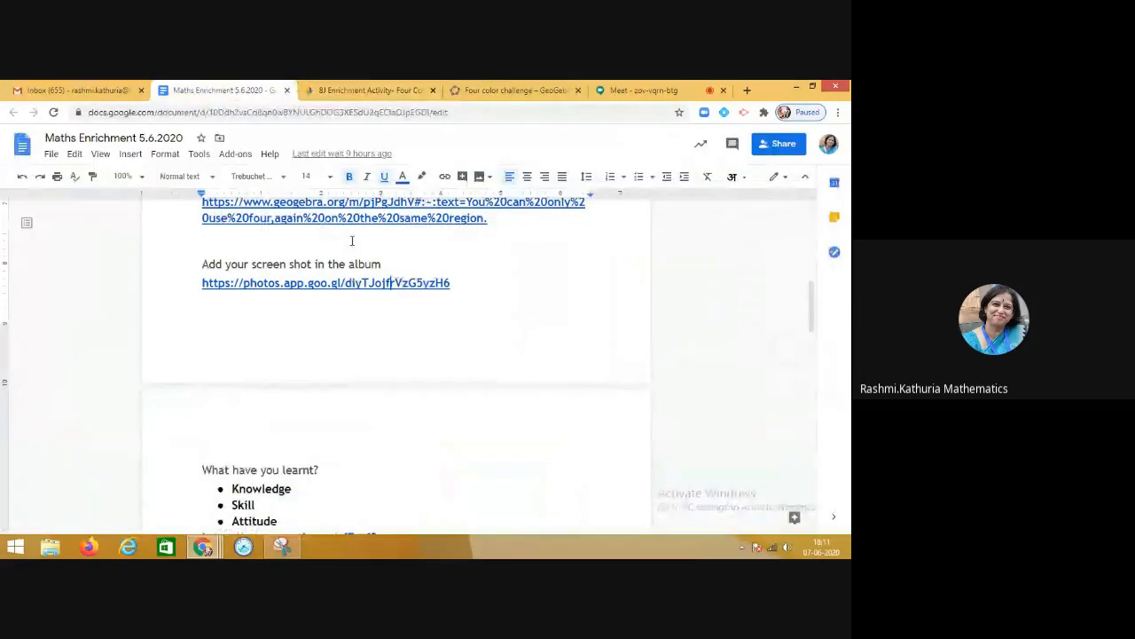
pyautogui.scroll(-3)
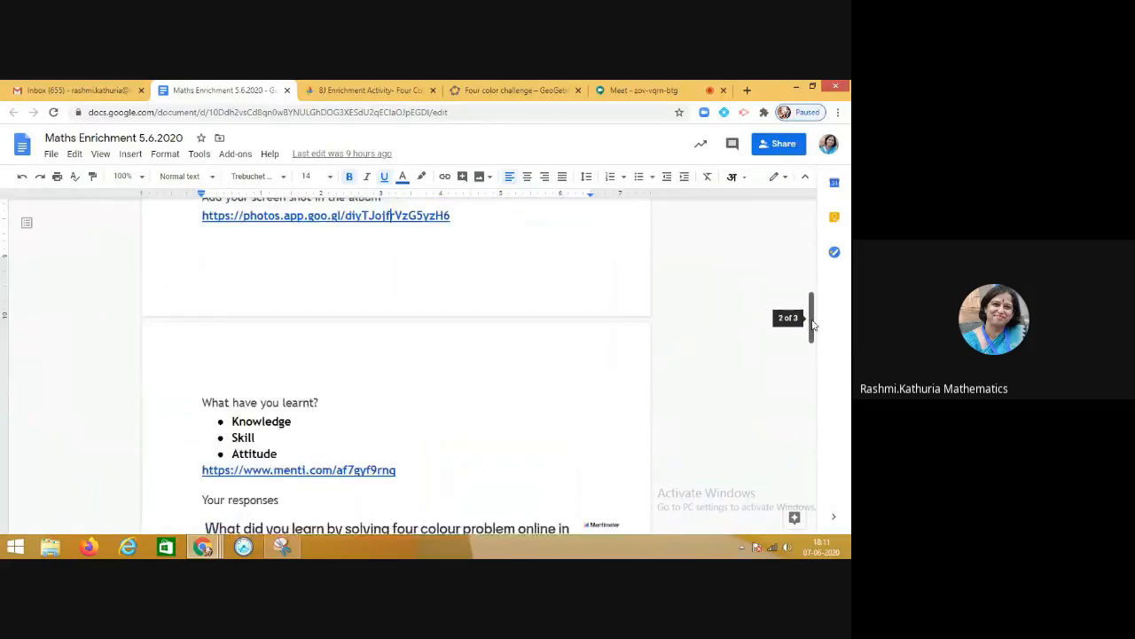
pyautogui.scroll(-3)
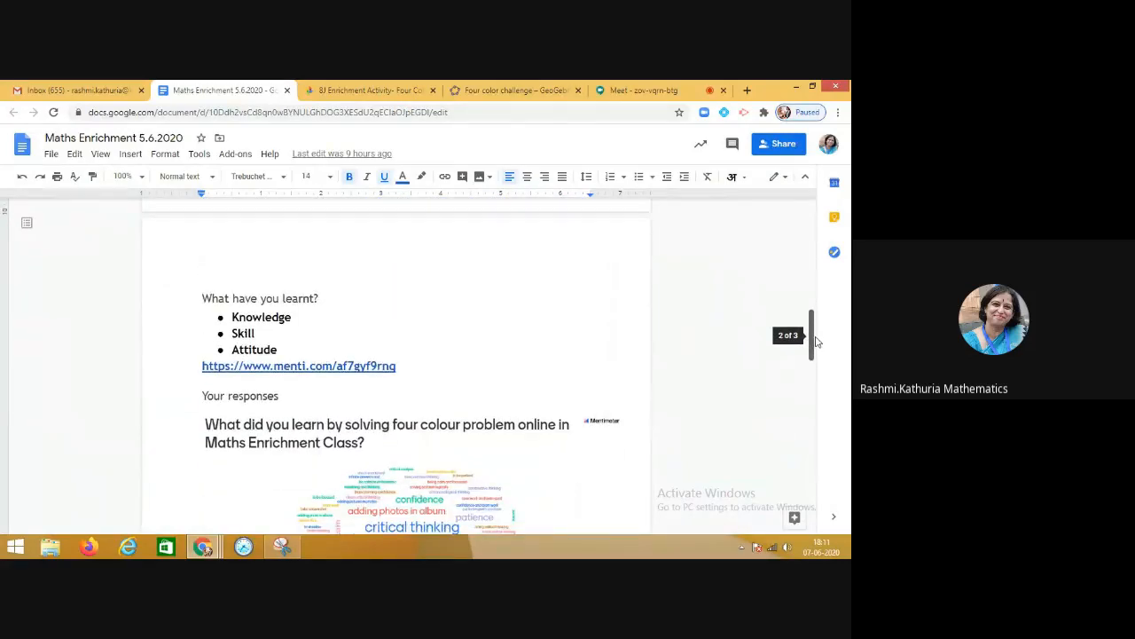
pyautogui.scroll(-3)
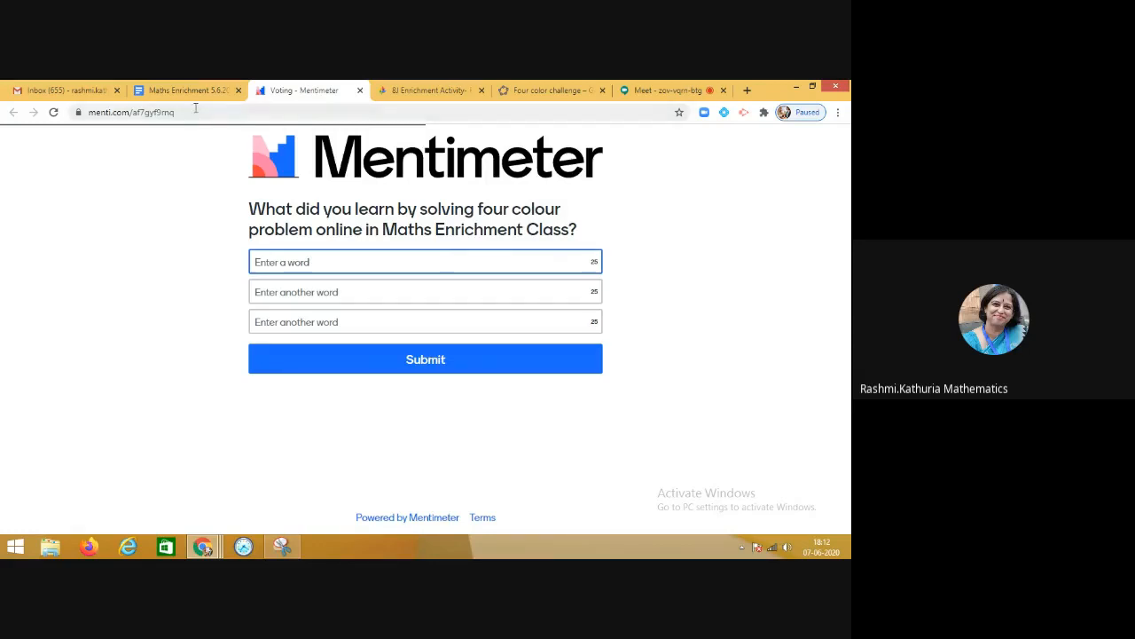
pyautogui.click(187, 90)
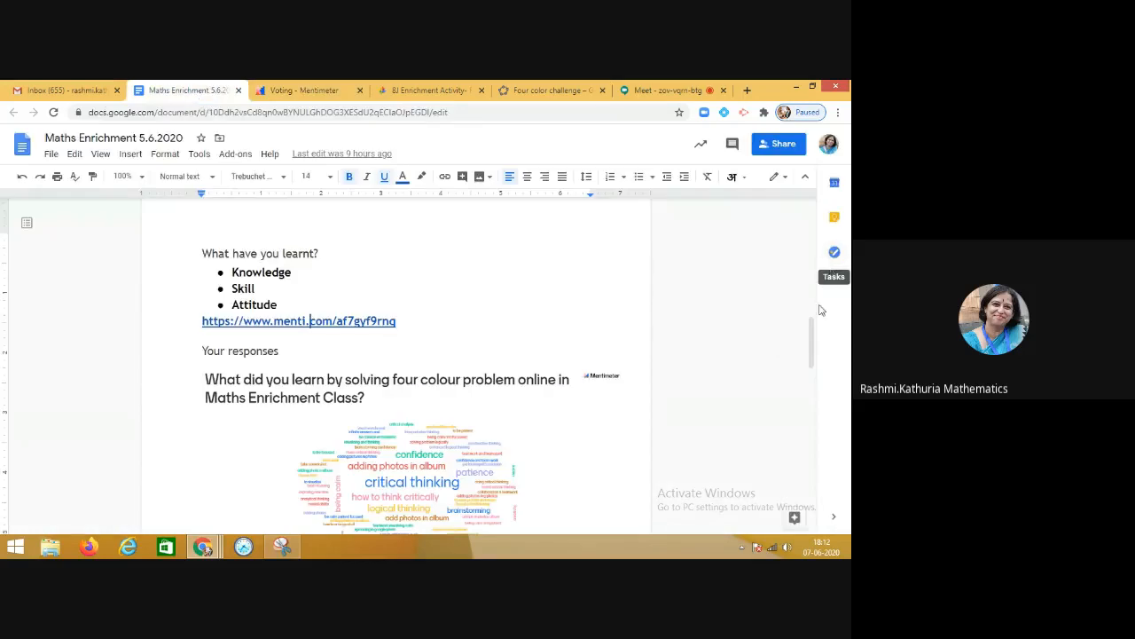
pyautogui.scroll(-3)
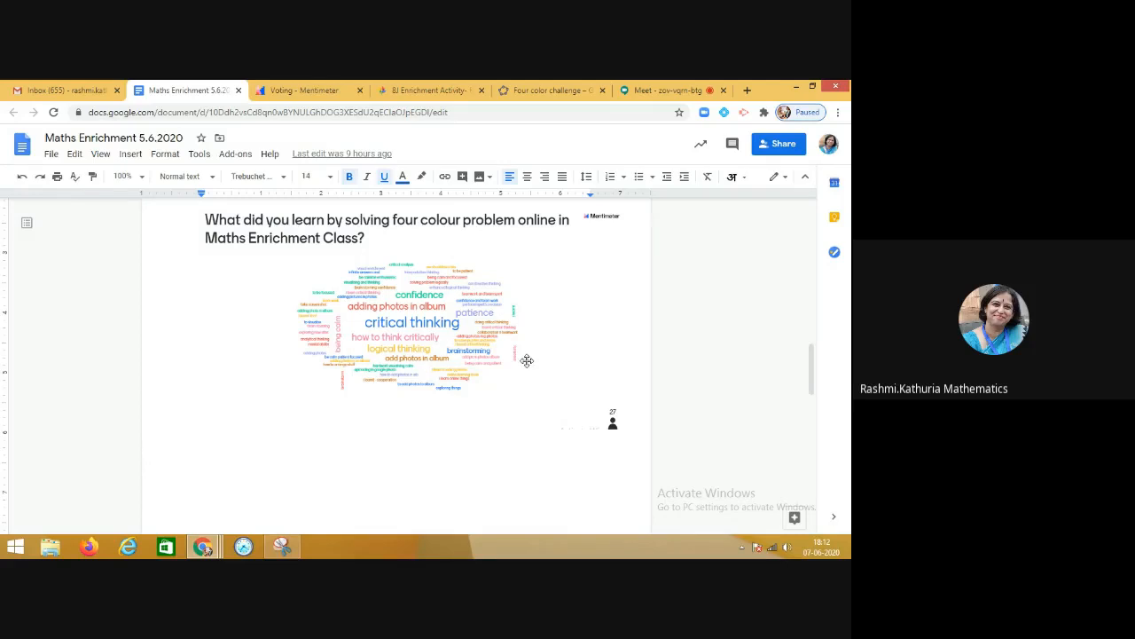
pyautogui.moveTo(486, 361)
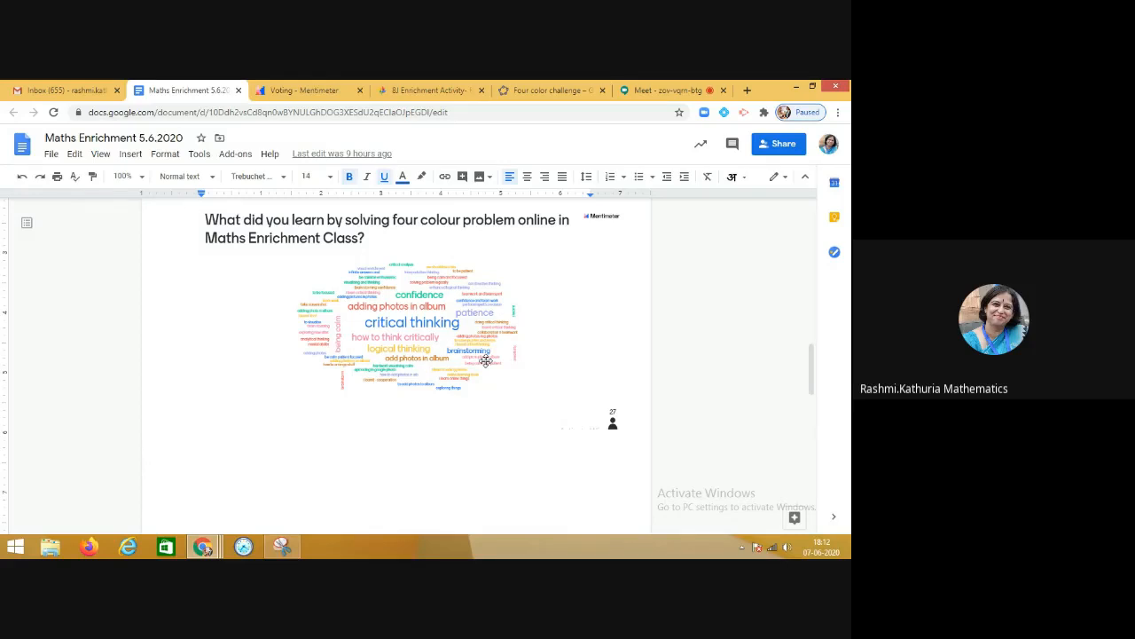
pyautogui.moveTo(501, 321)
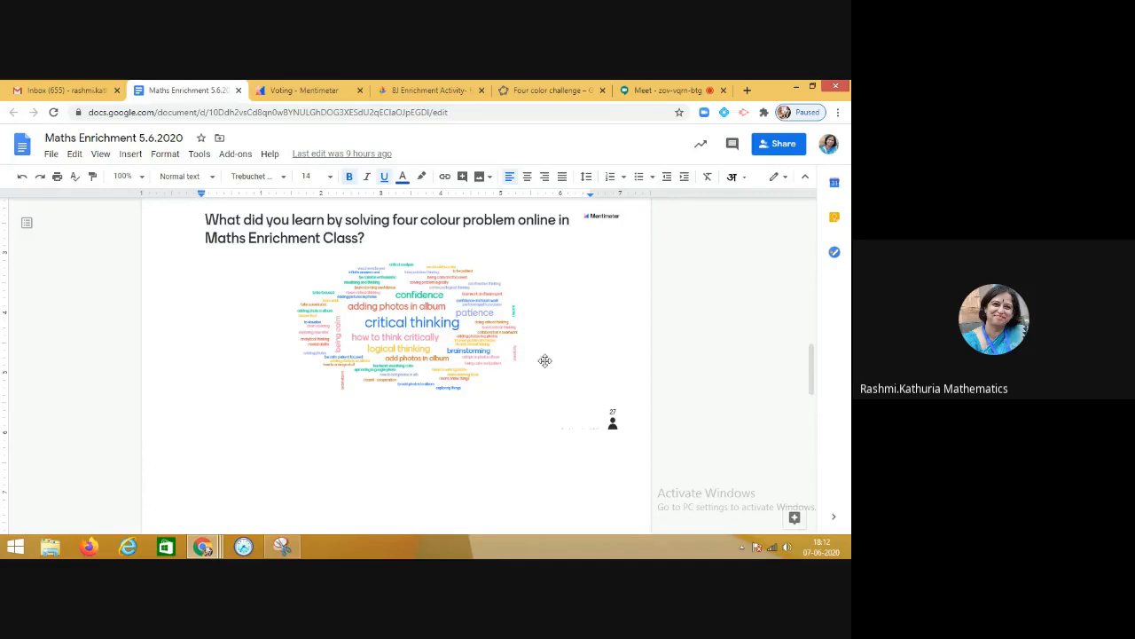
pyautogui.moveTo(562, 336)
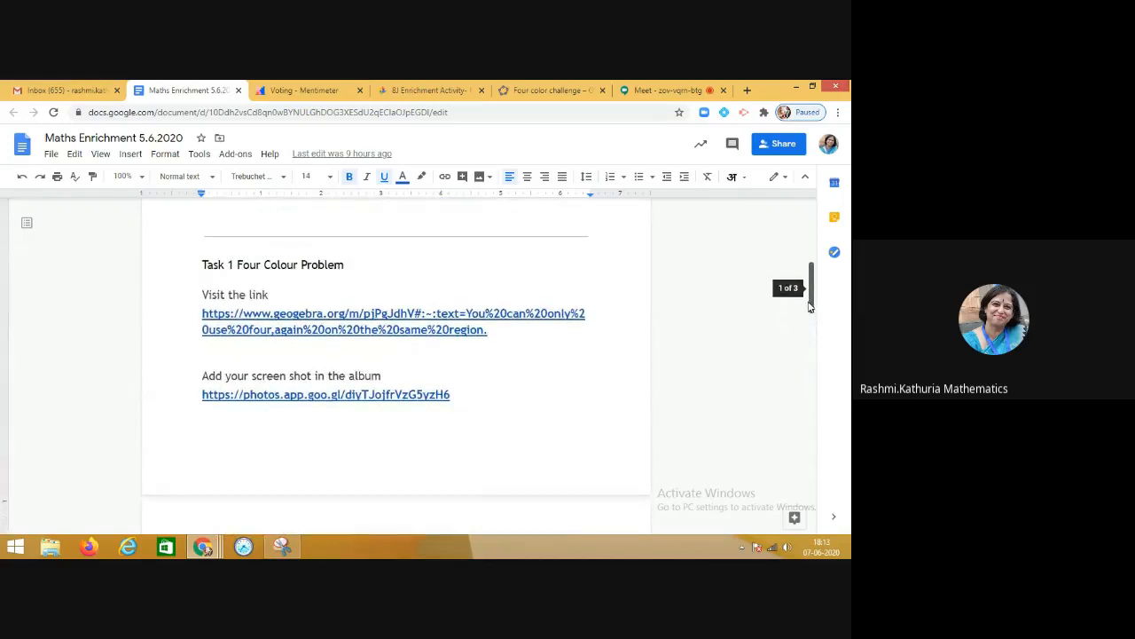
# Scroll the doc to Task 1 and switch back to the Google Meet call tab
pyautogui.scroll(-3)
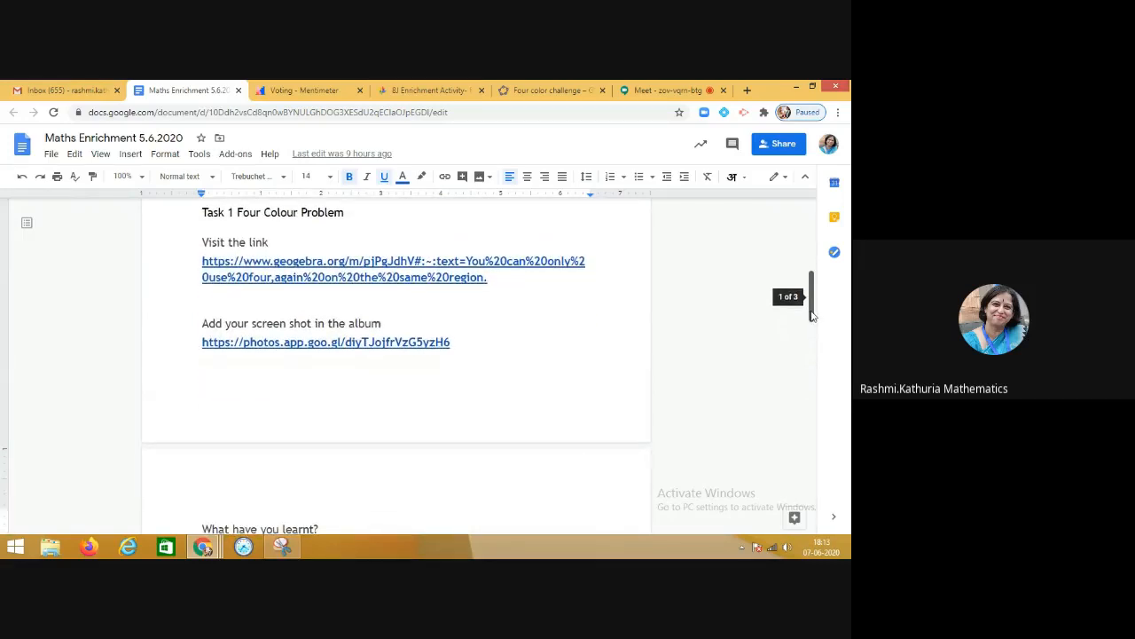
pyautogui.scroll(-3)
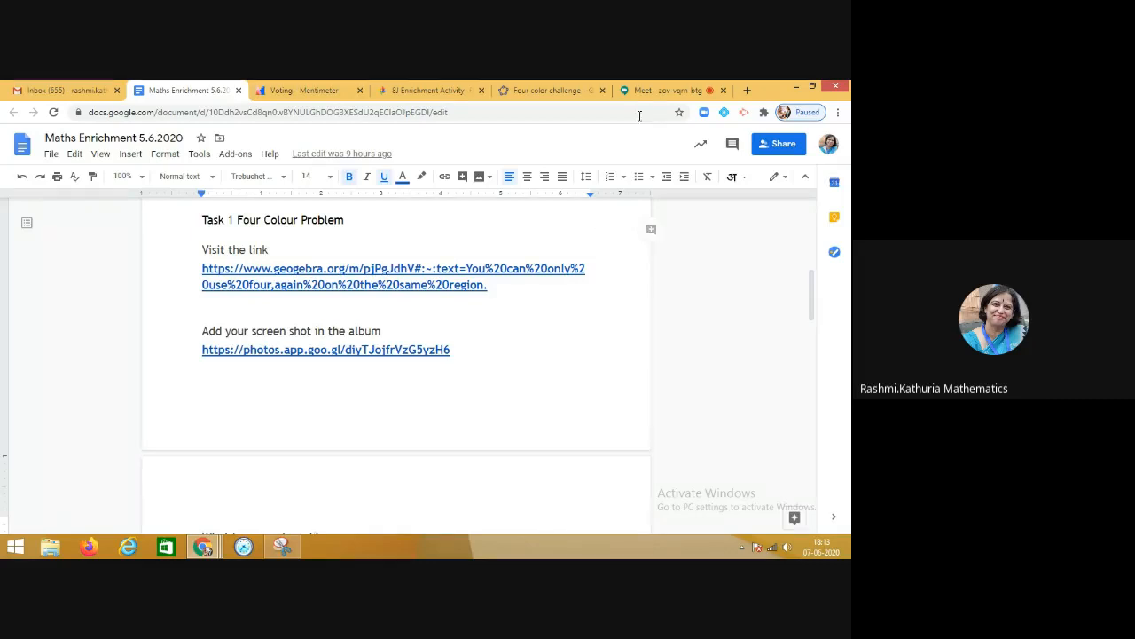
pyautogui.click(670, 90)
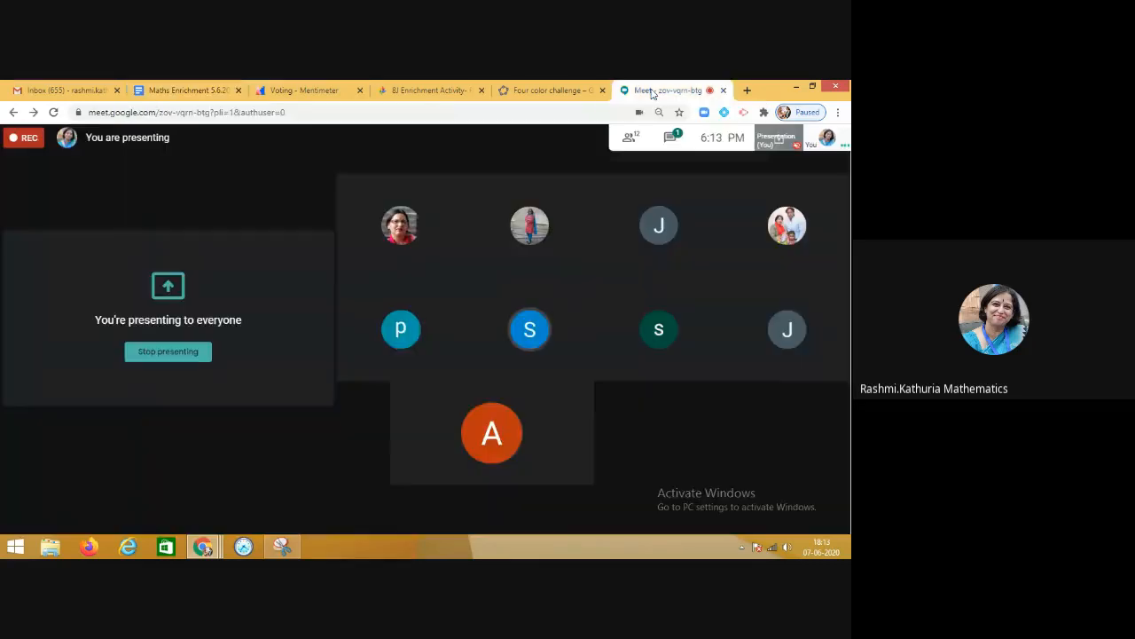